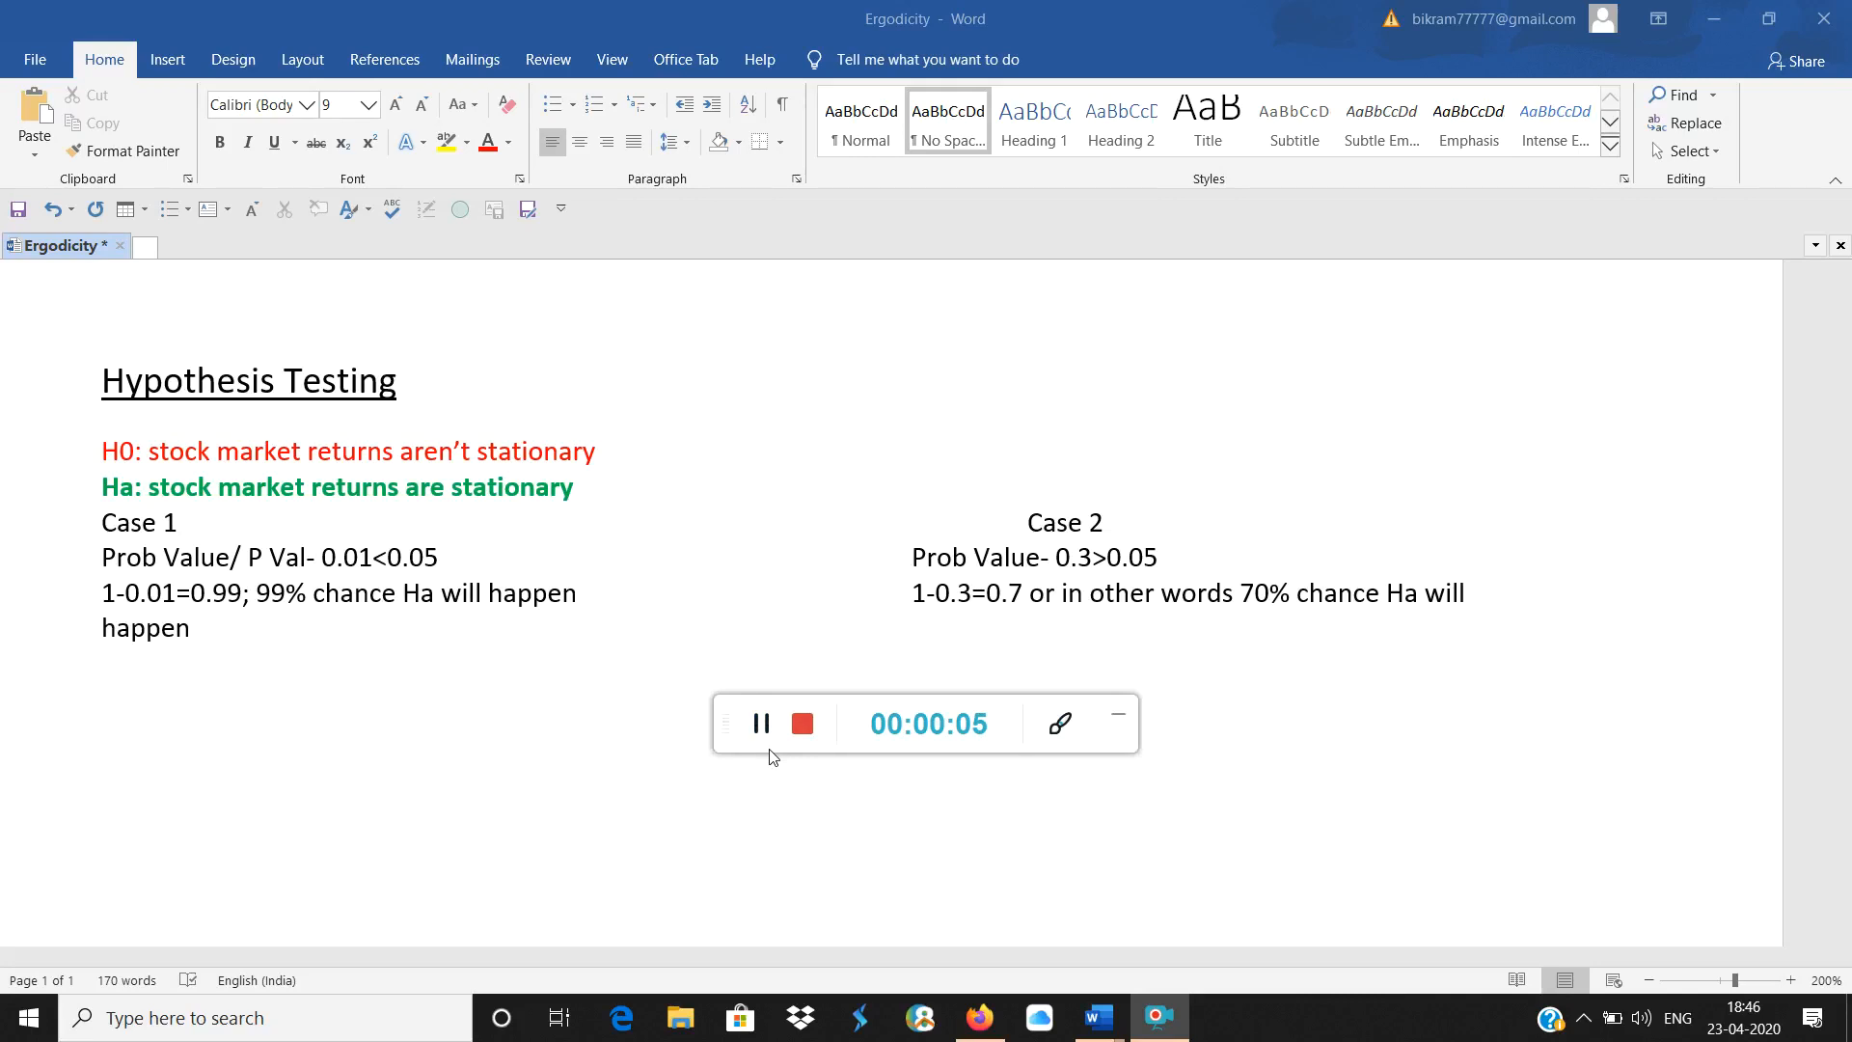
pyautogui.moveTo(768, 756)
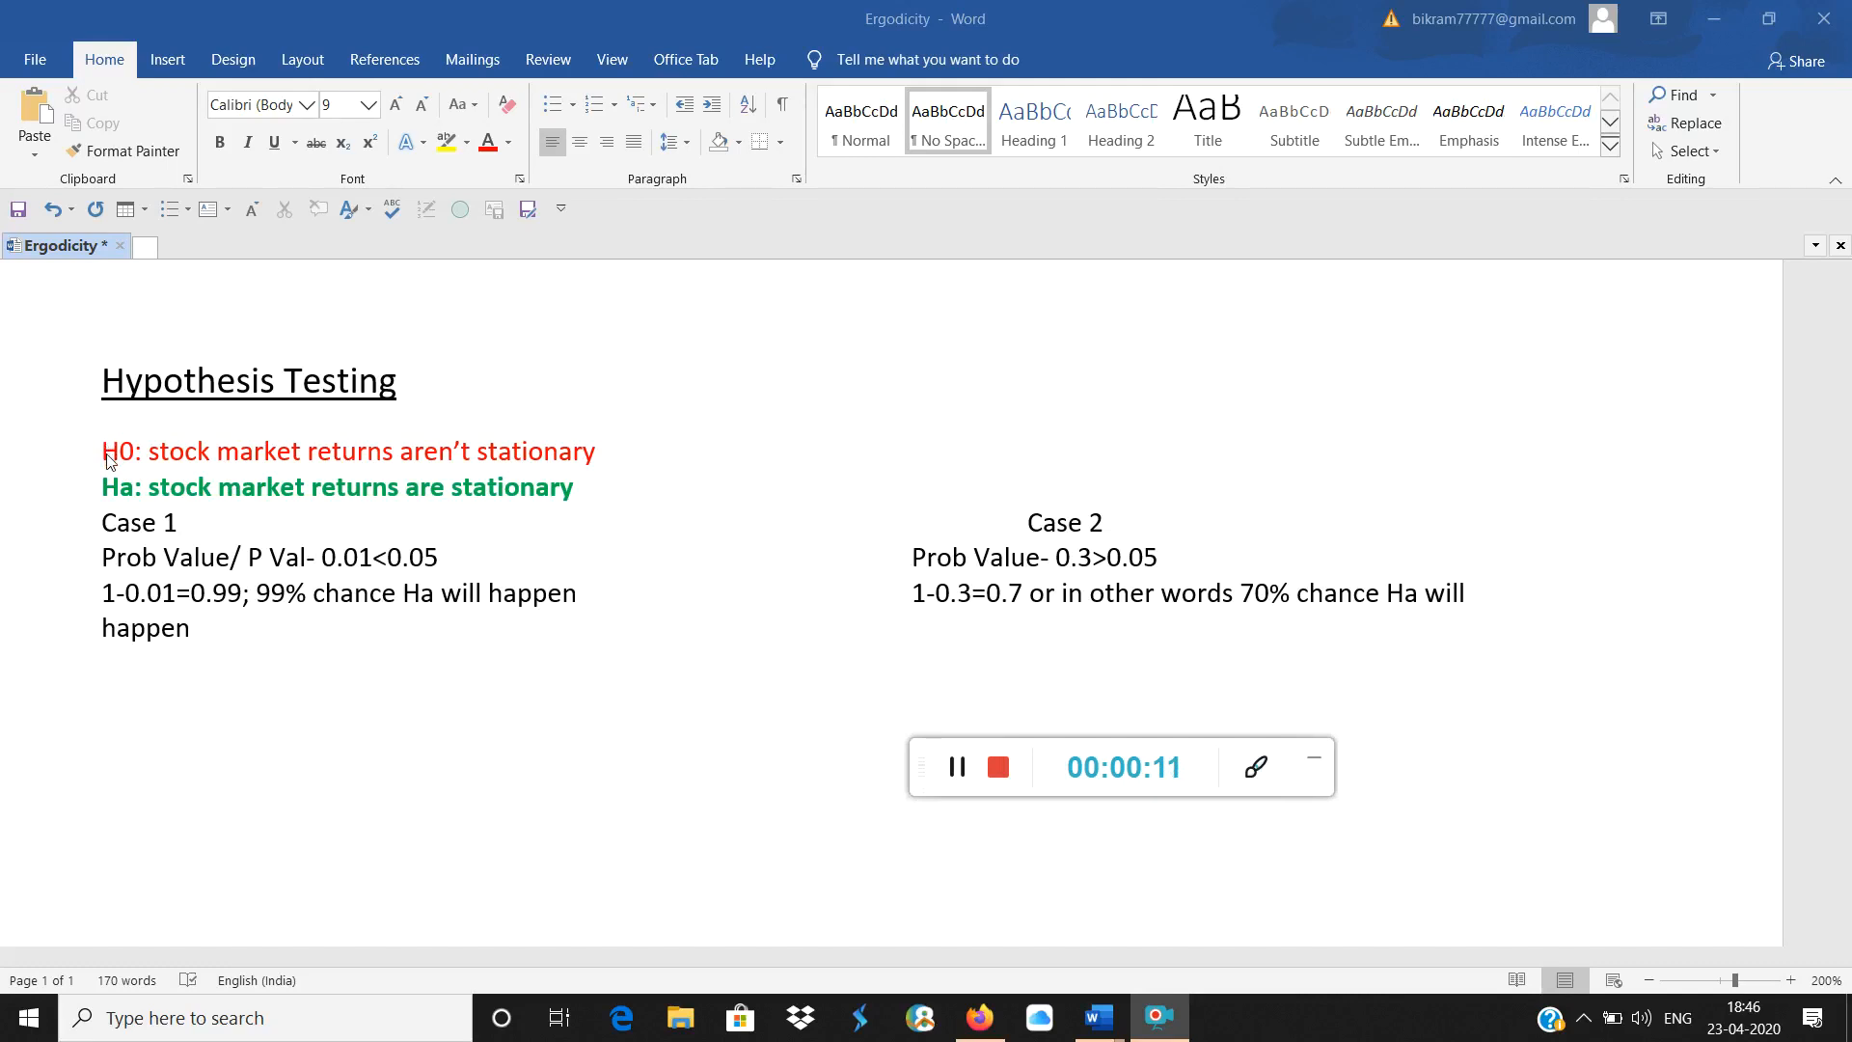
pyautogui.moveTo(409, 474)
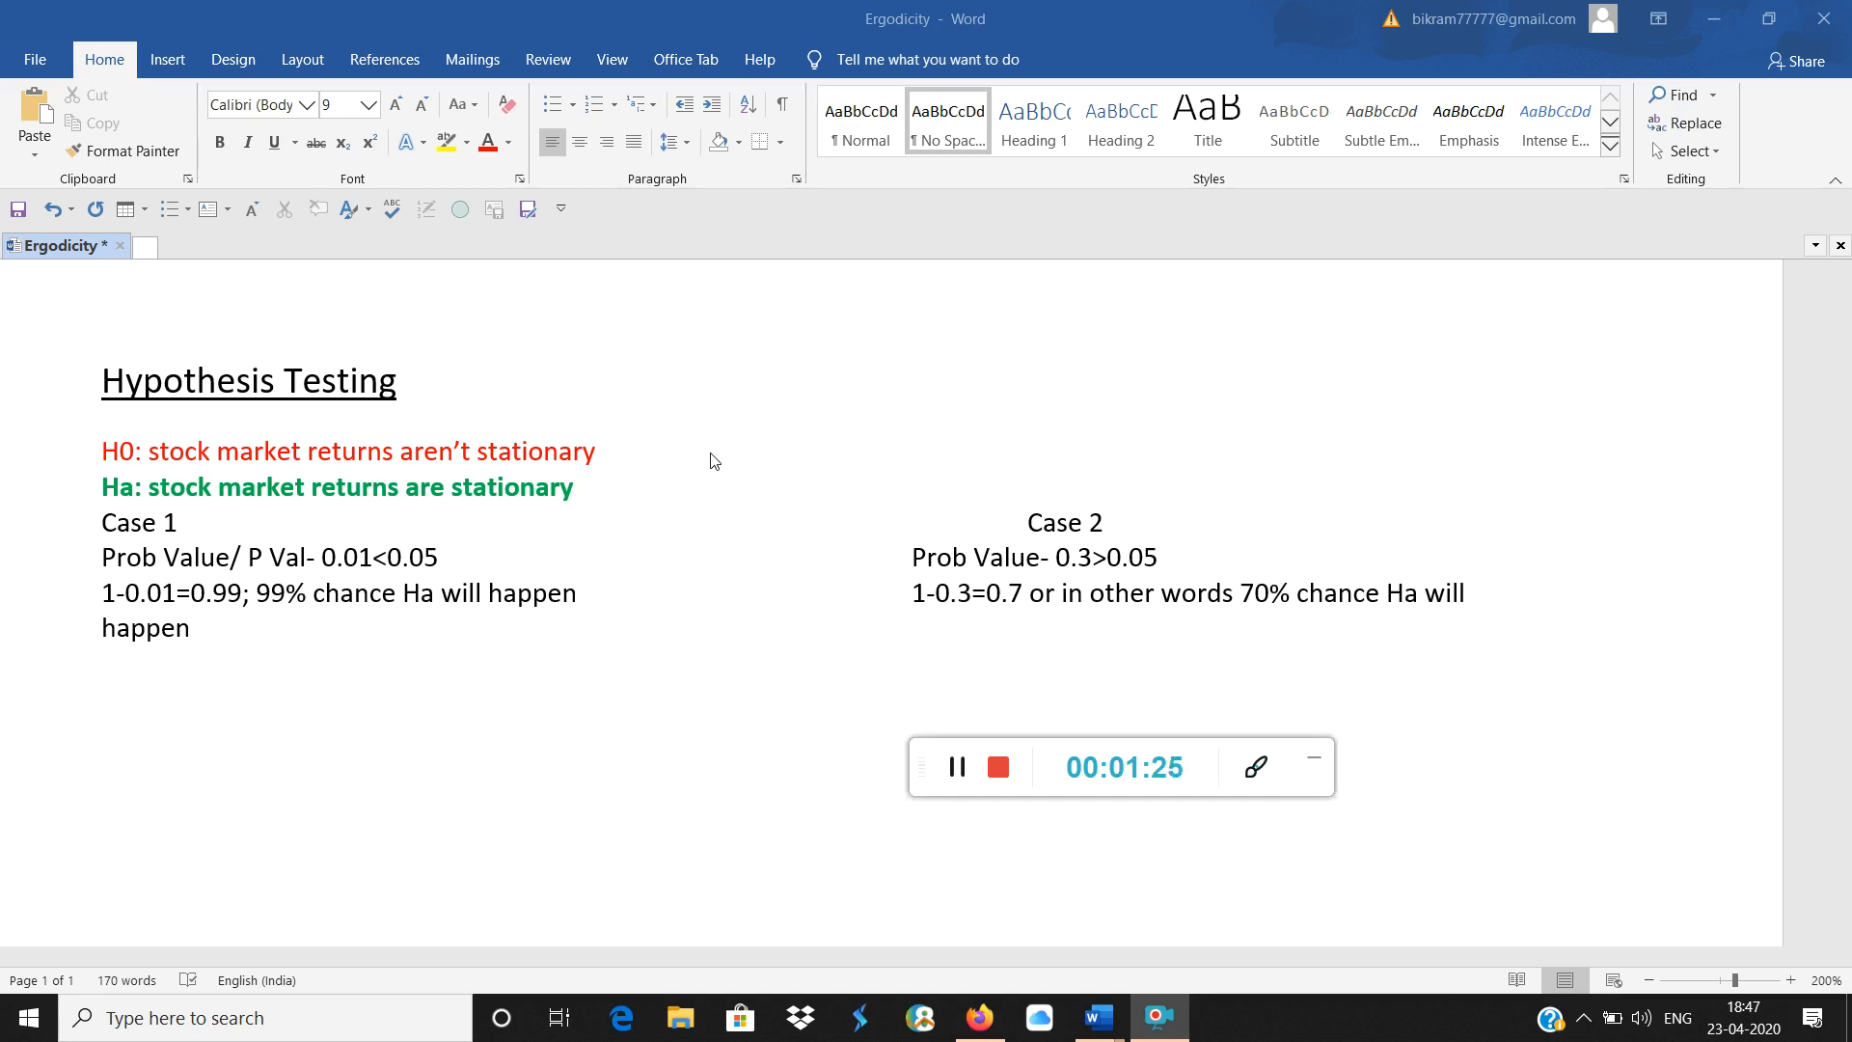
pyautogui.moveTo(969, 519)
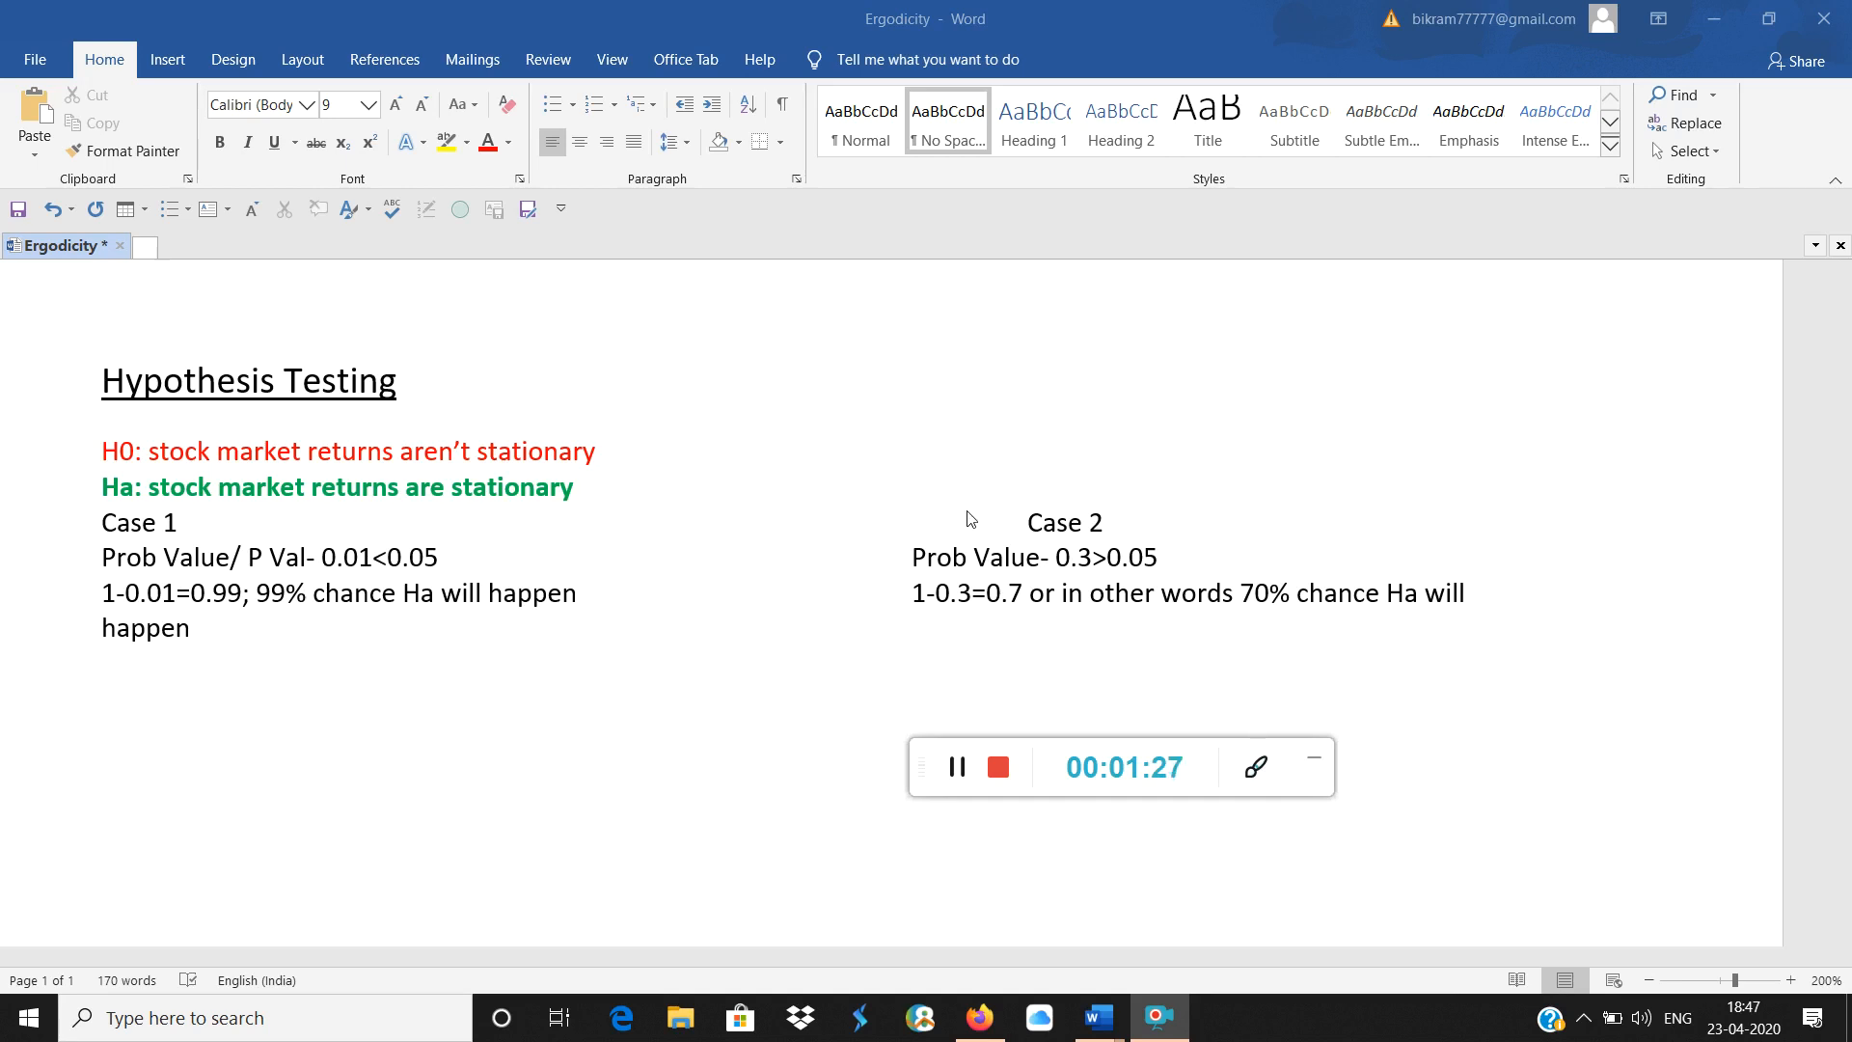
# Add 'Post OLS' after both the Case 1 and Case 2 headings
pyautogui.click(679, 555)
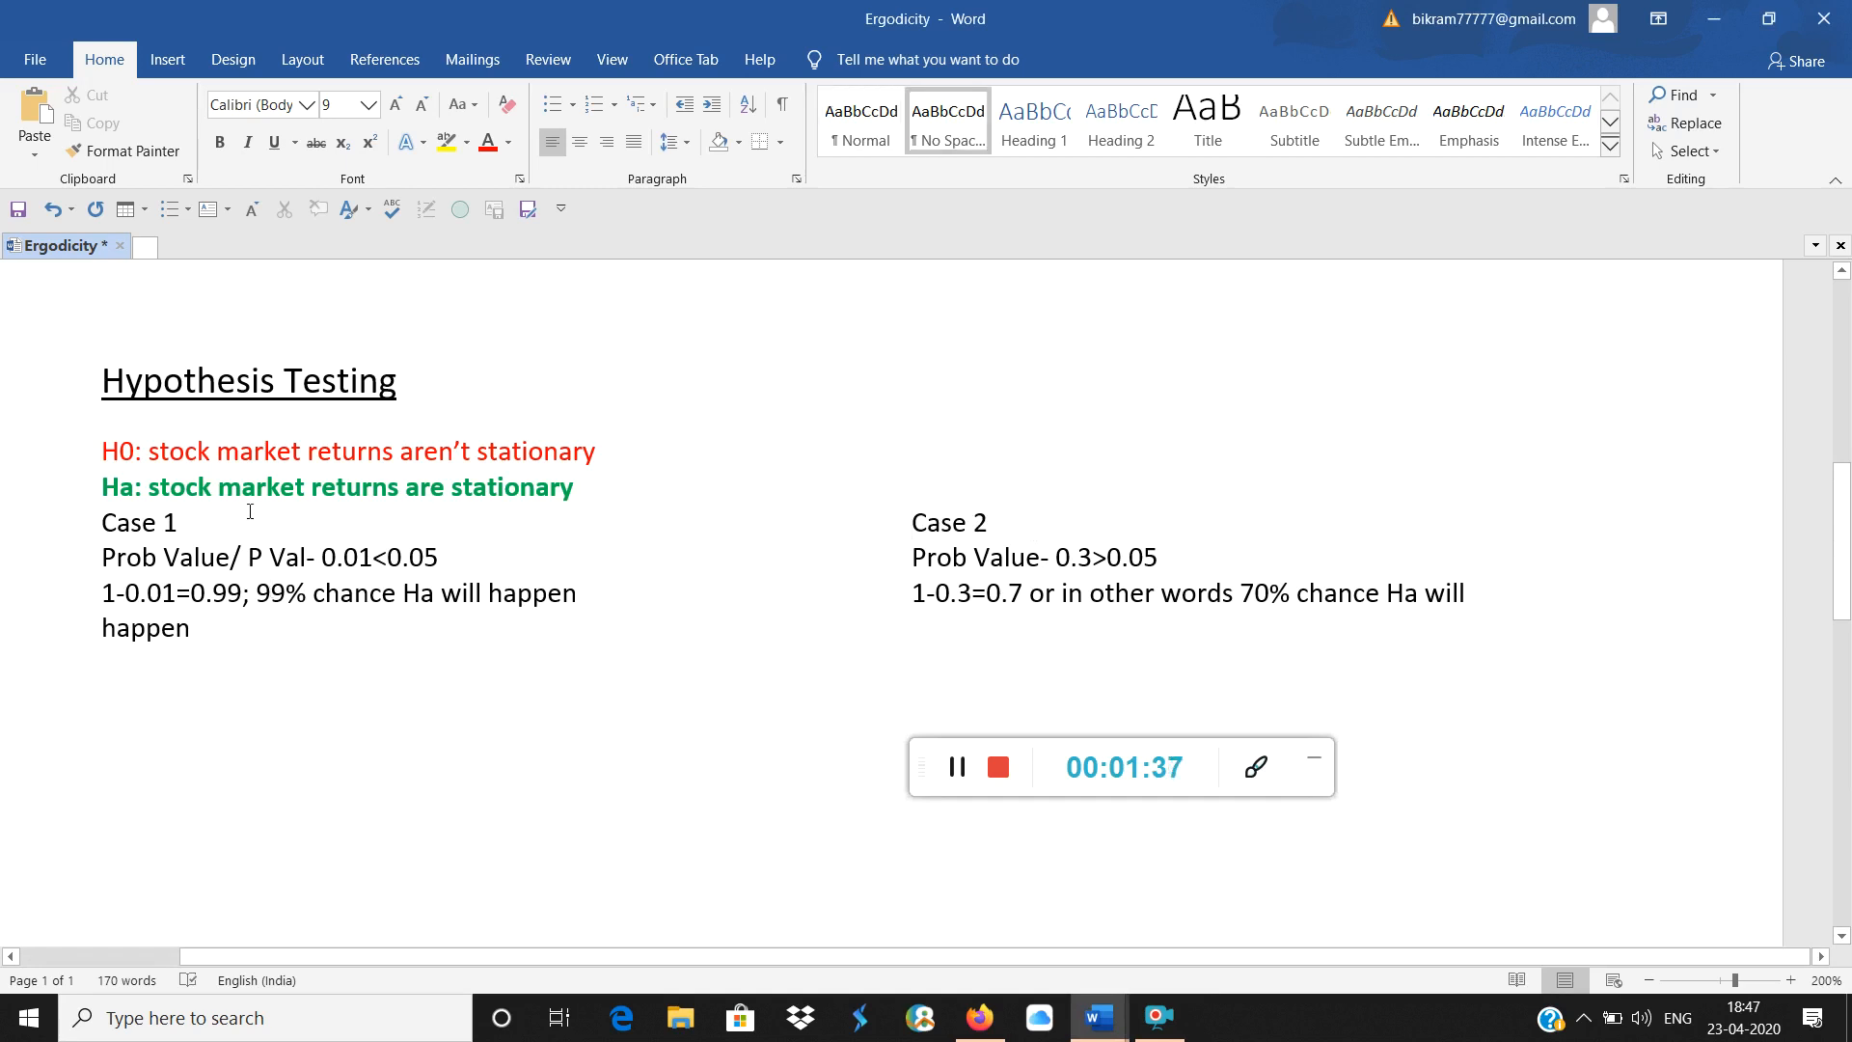
pyautogui.write('OLS')
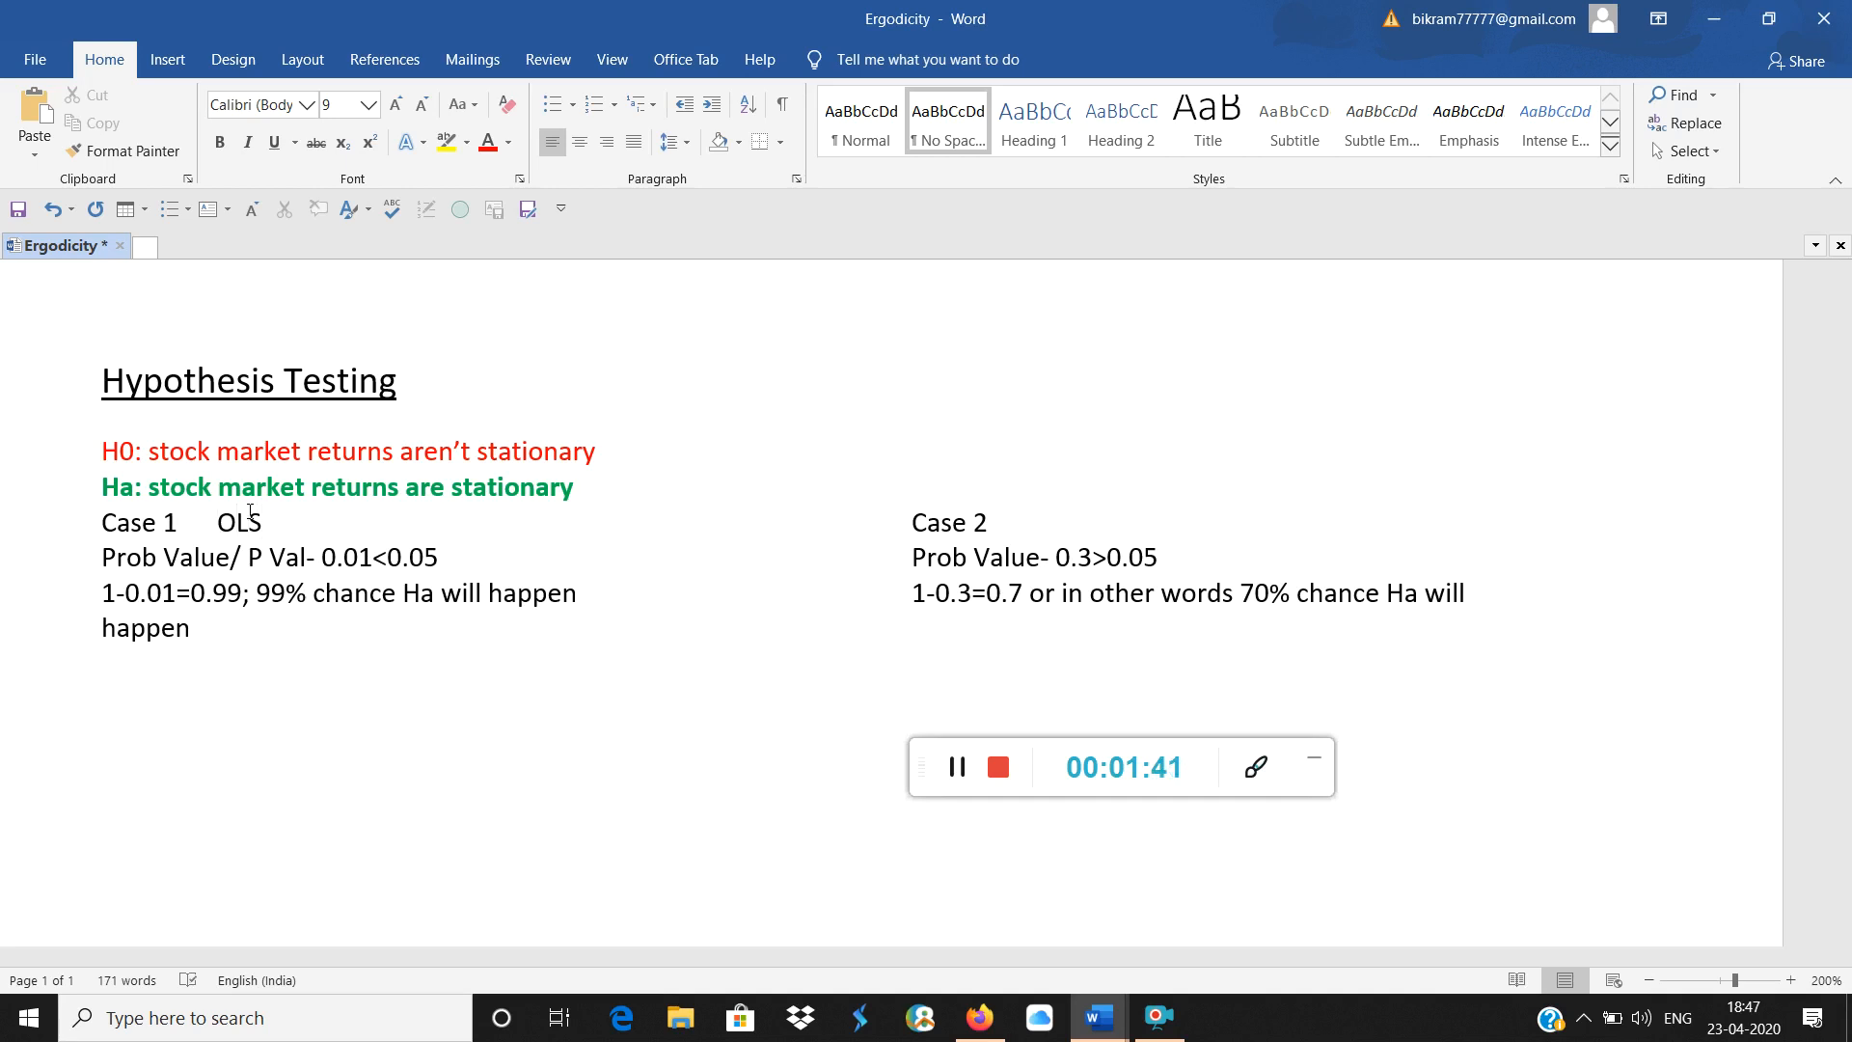
pyautogui.write('Pos')
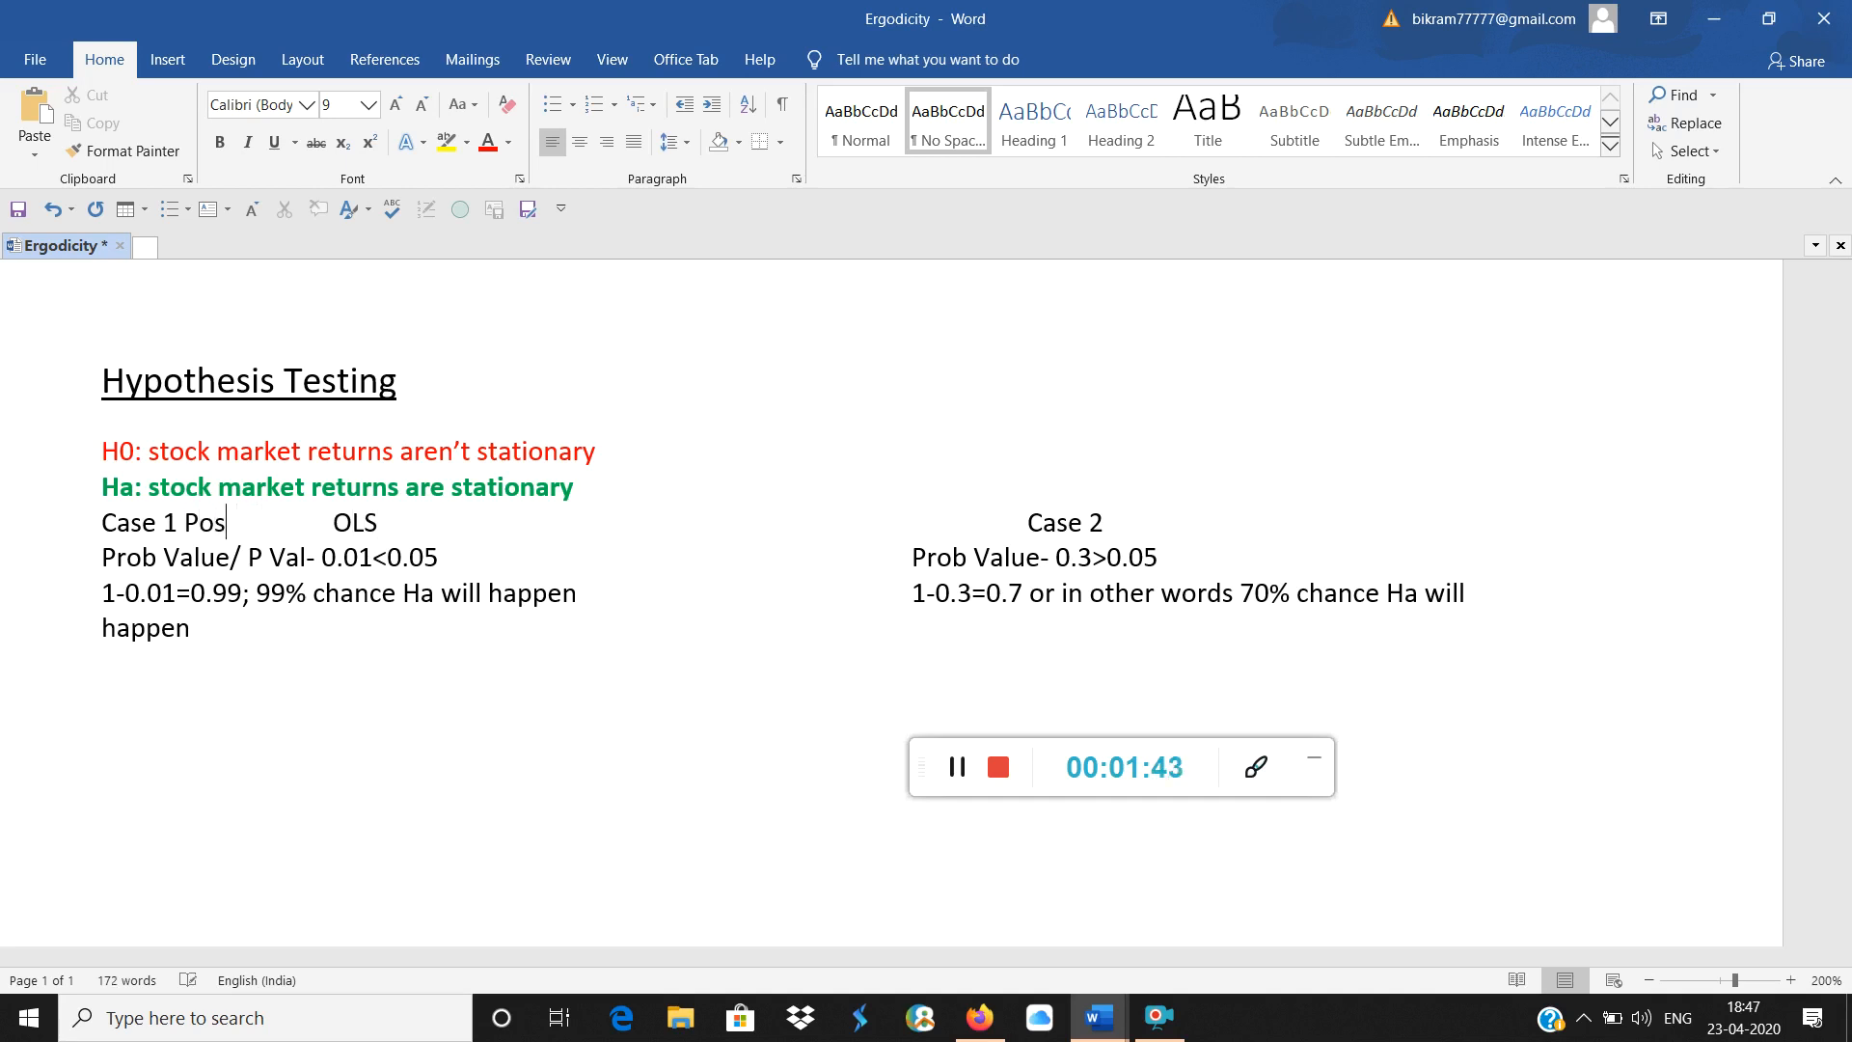
pyautogui.write('t')
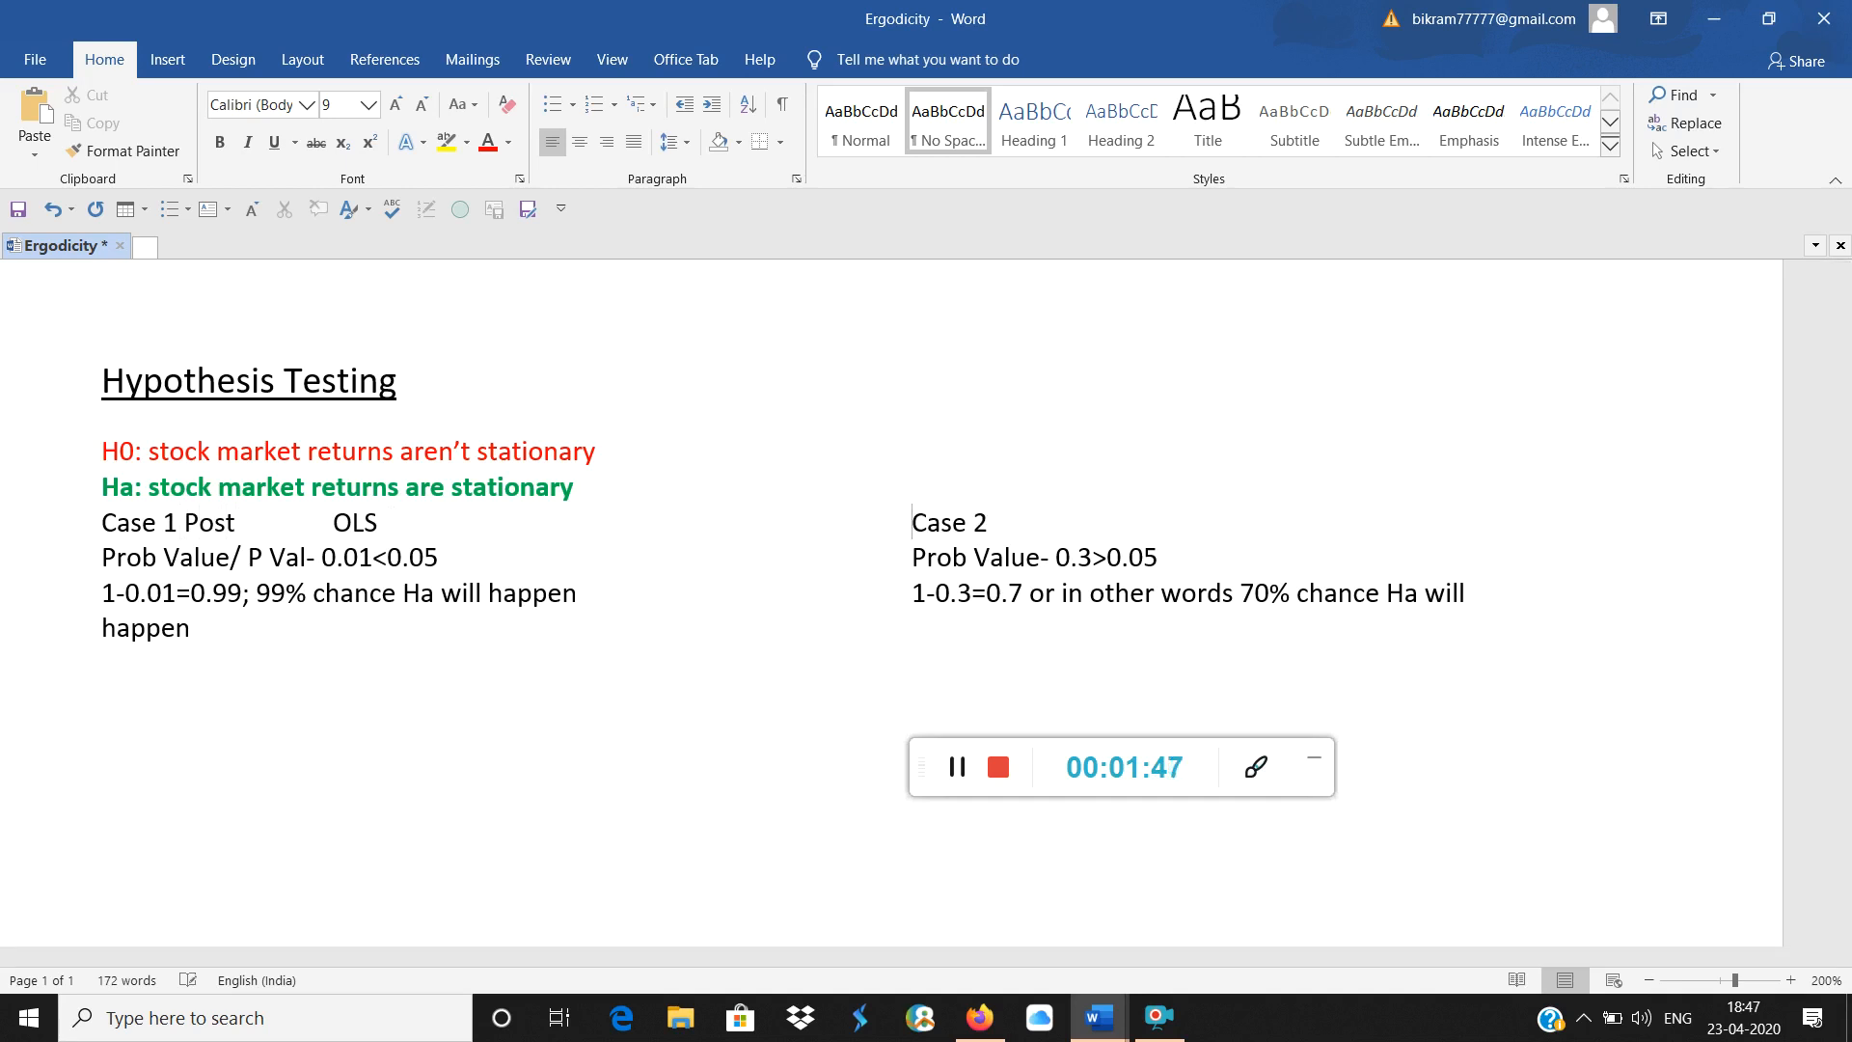
pyautogui.write('Post OLS')
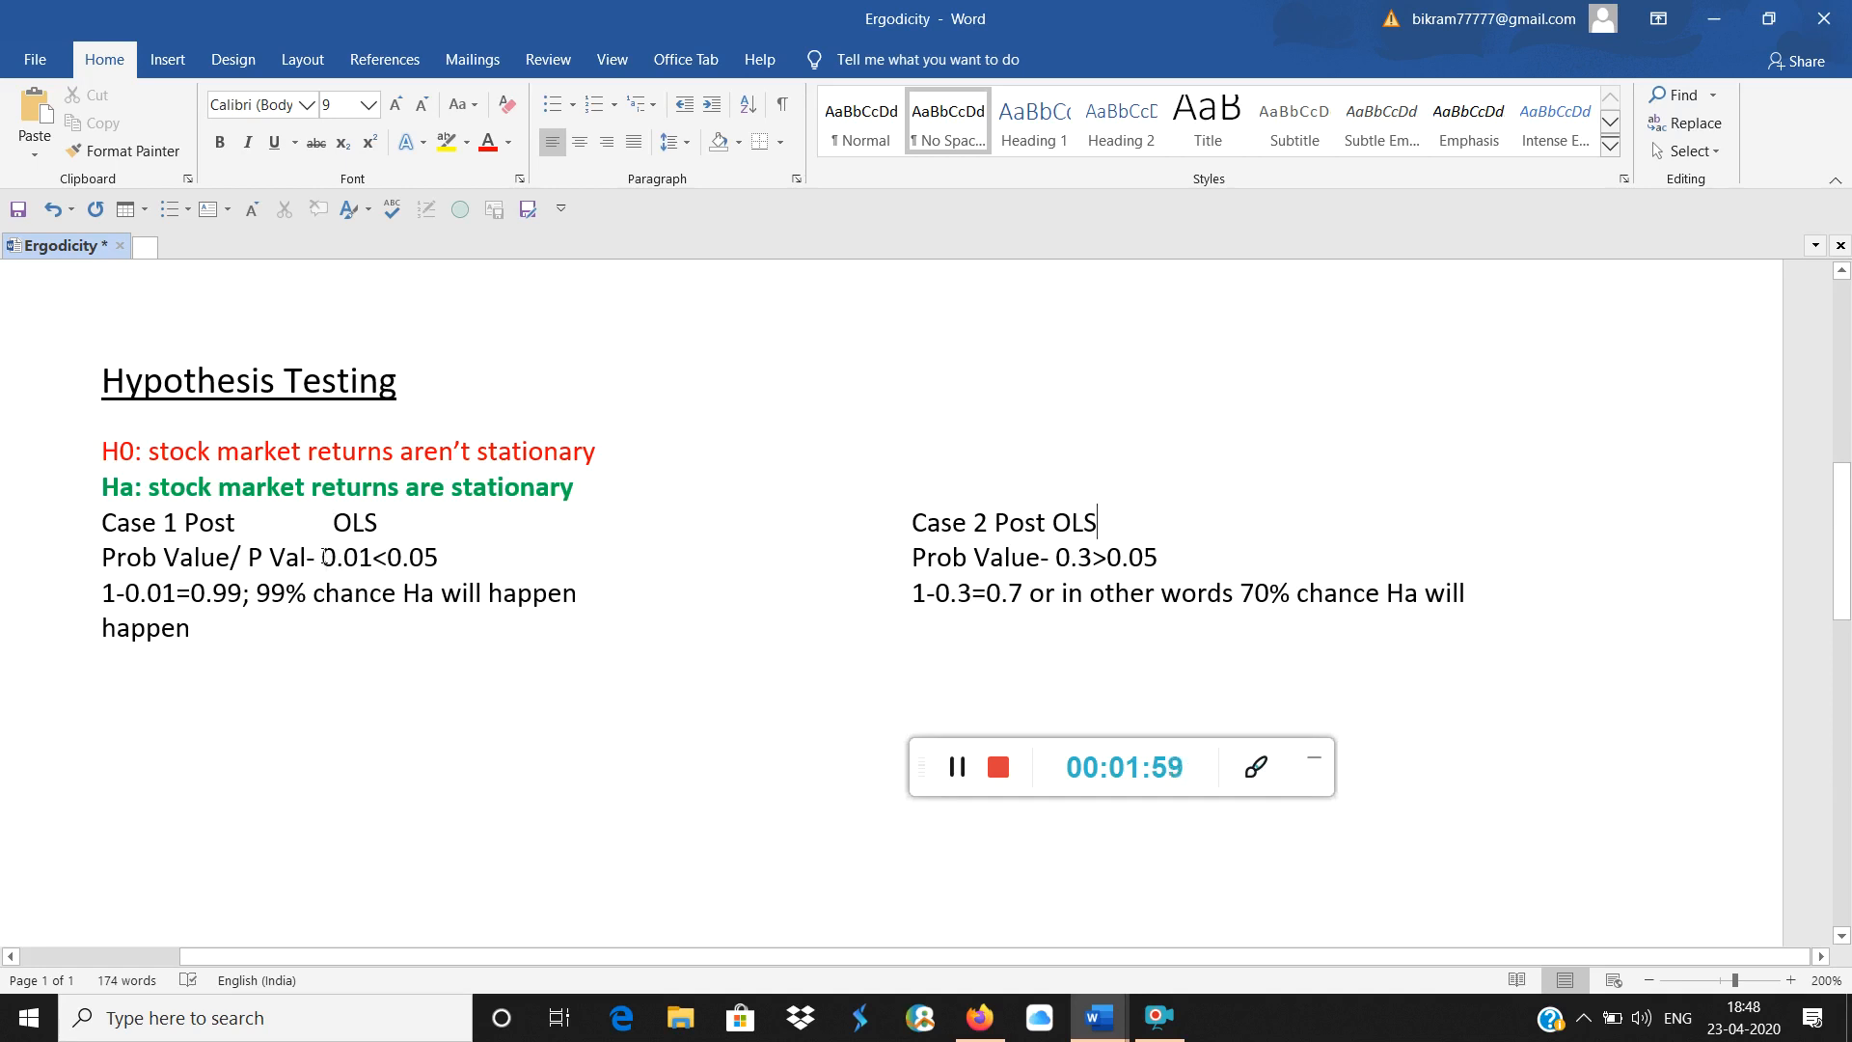
# Highlight the Case 1 p-value 0.01 in yellow
pyautogui.doubleClick(349, 556)
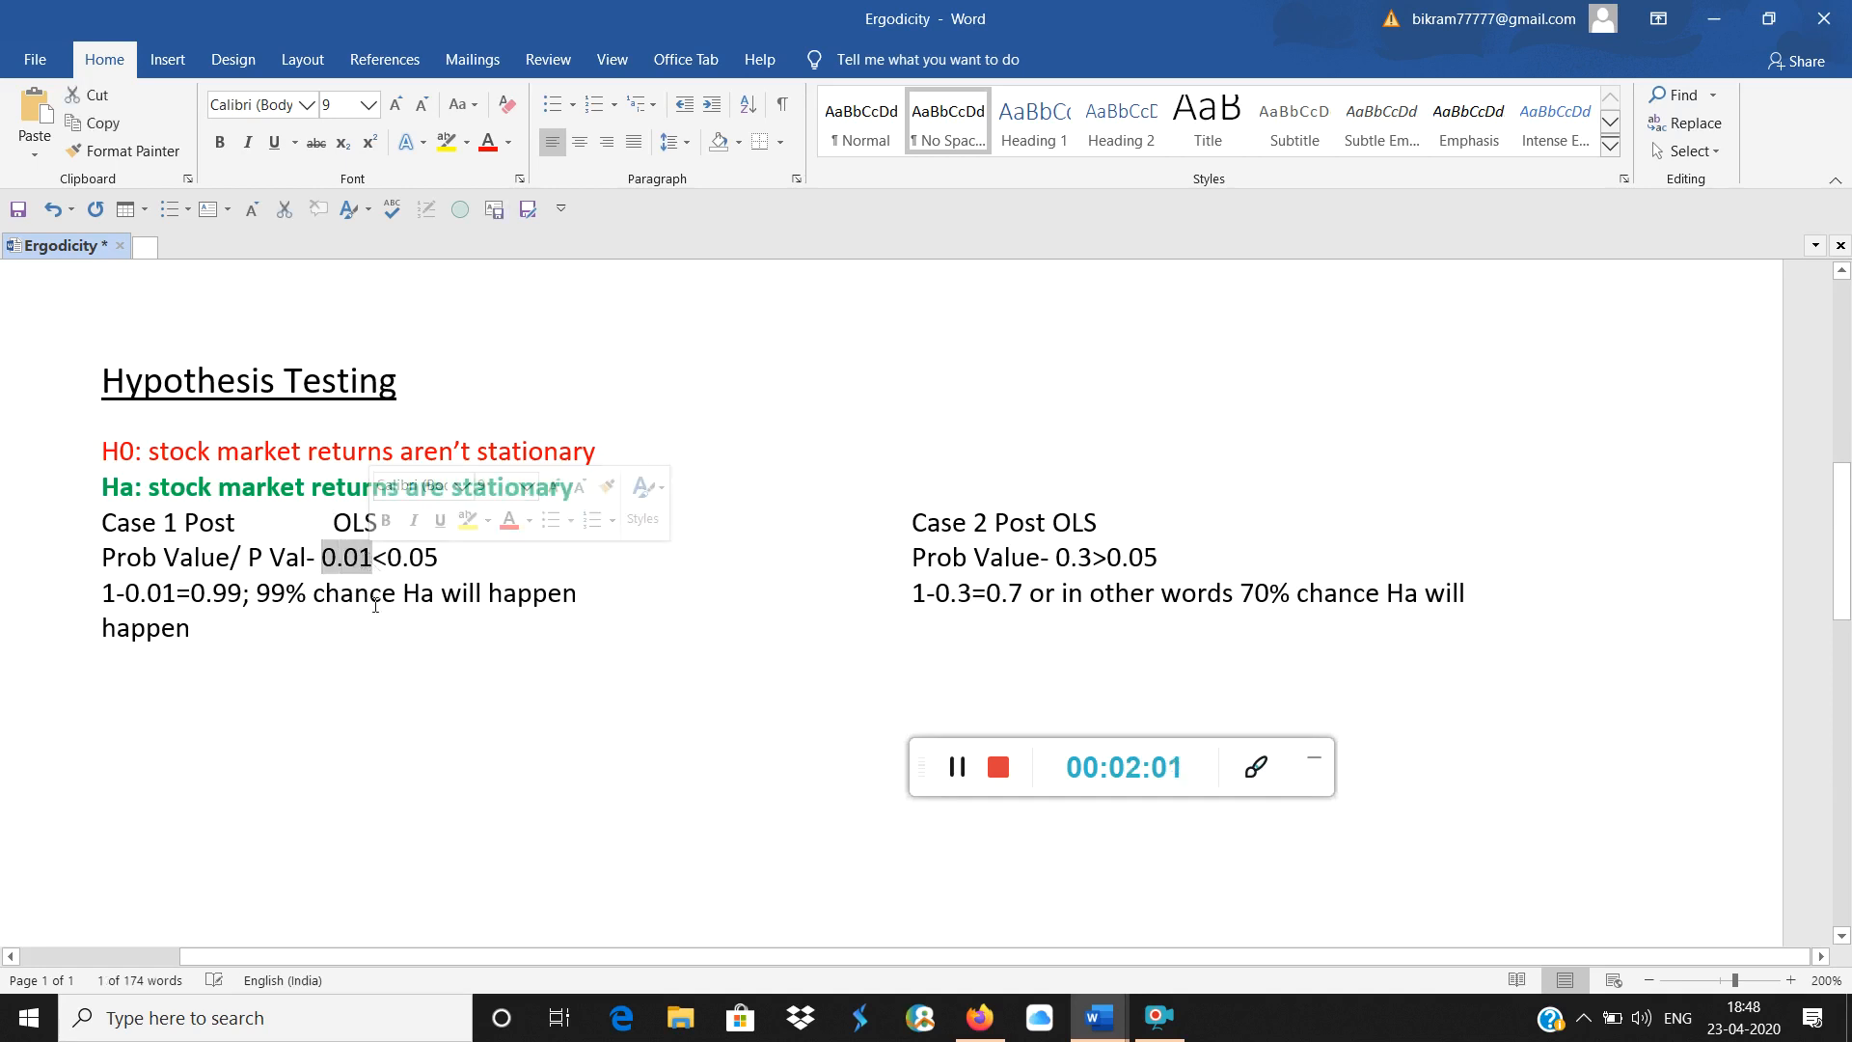
pyautogui.click(446, 141)
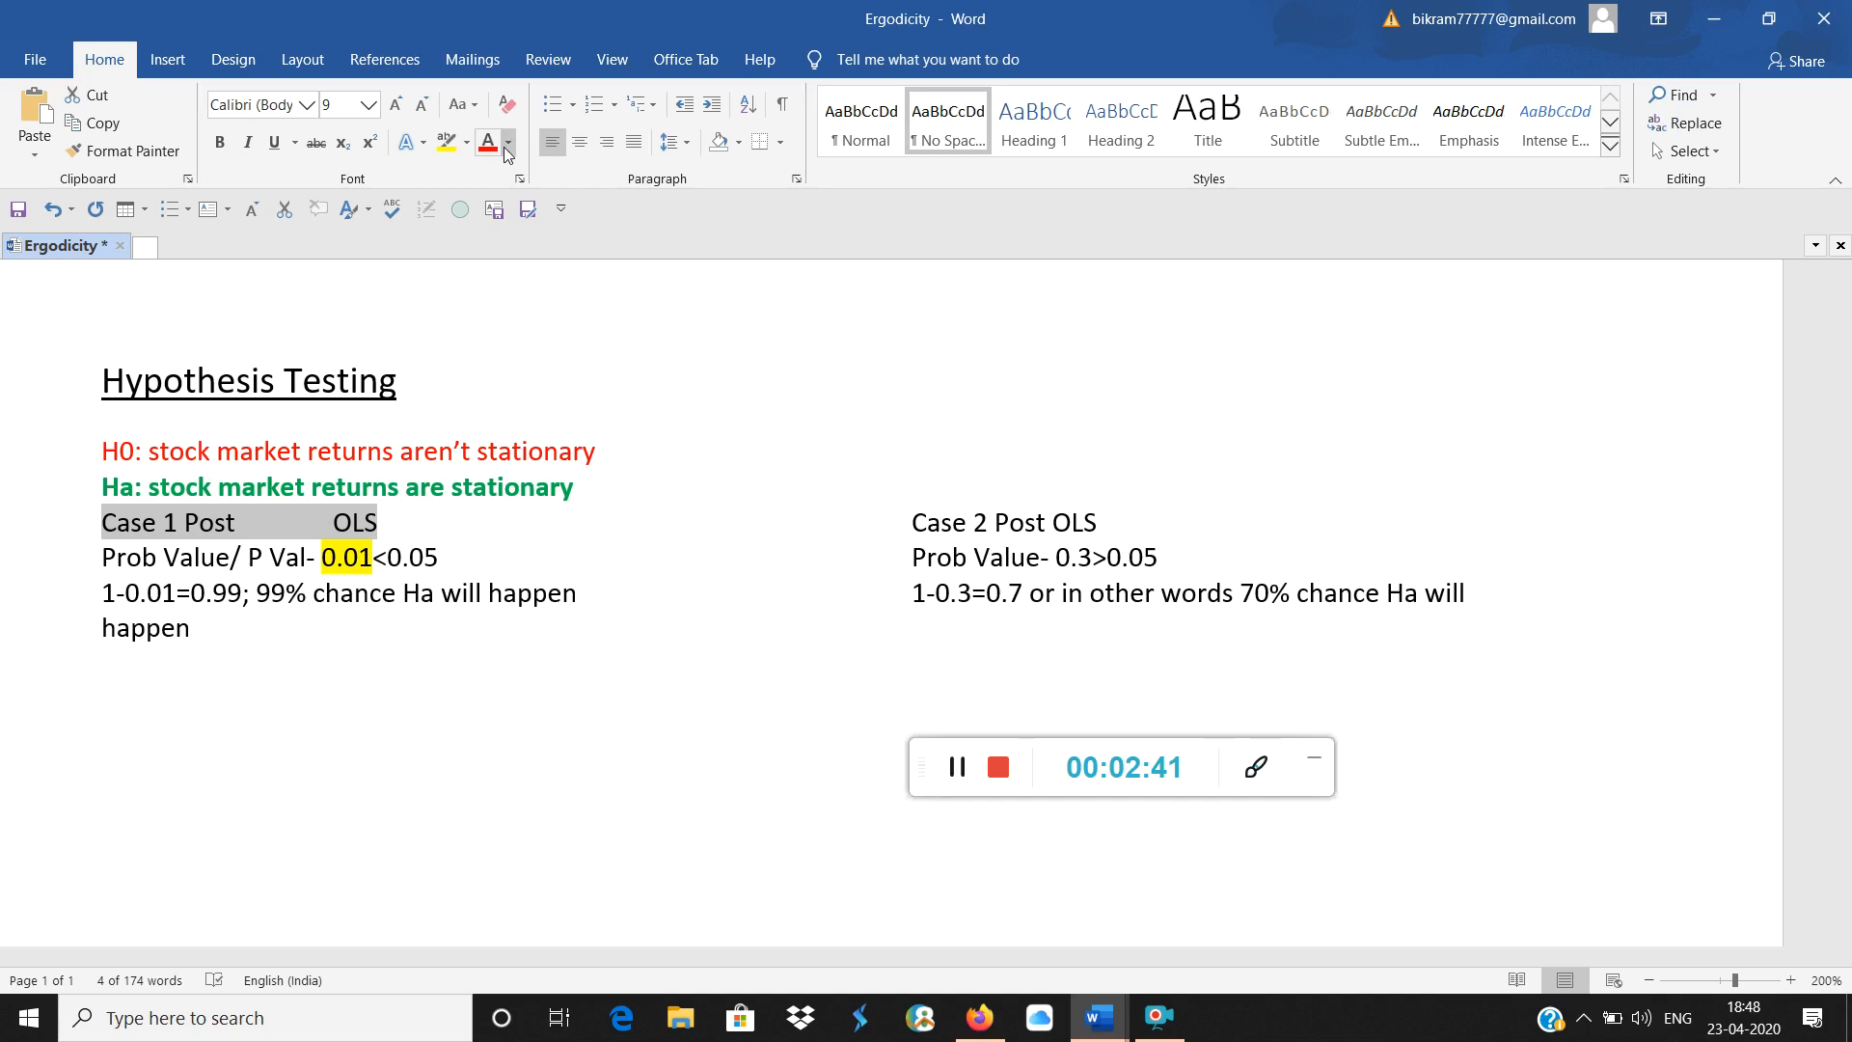
# Colour the 'Case 1 Post OLS' heading green, then a darker green
pyautogui.click(507, 140)
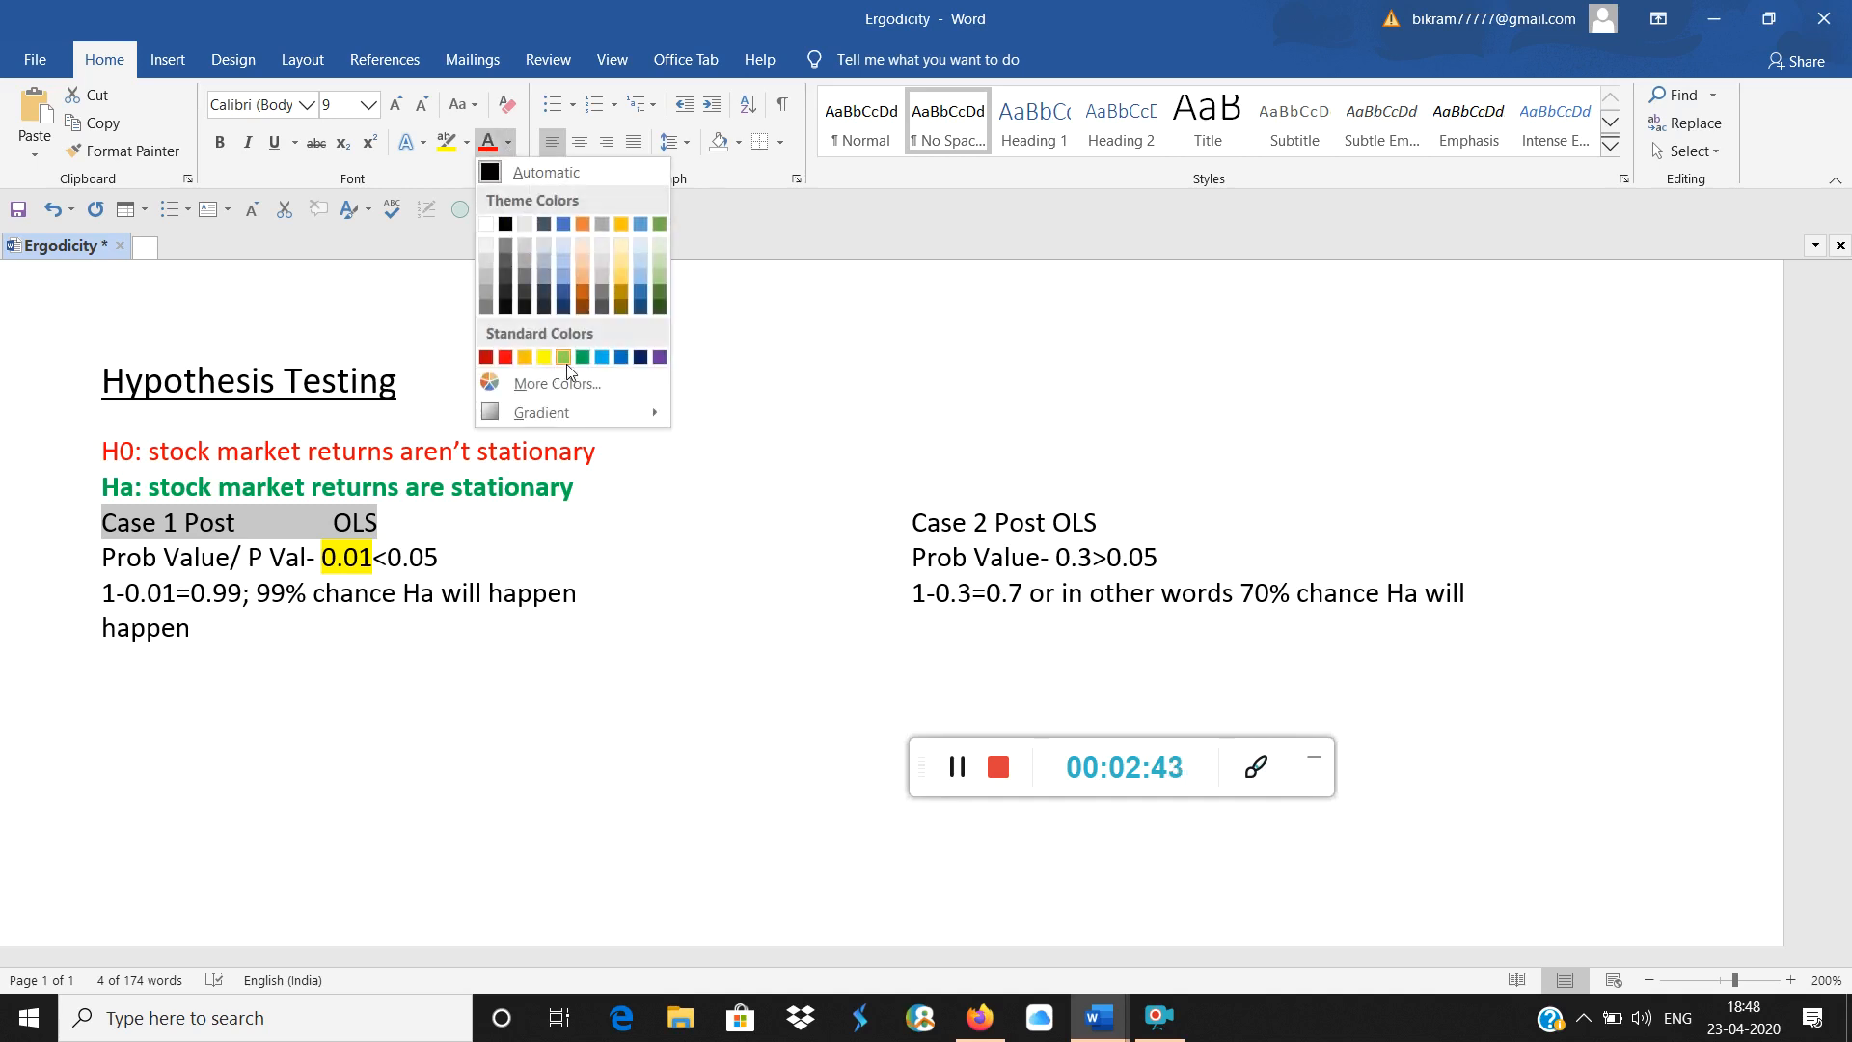
pyautogui.click(582, 357)
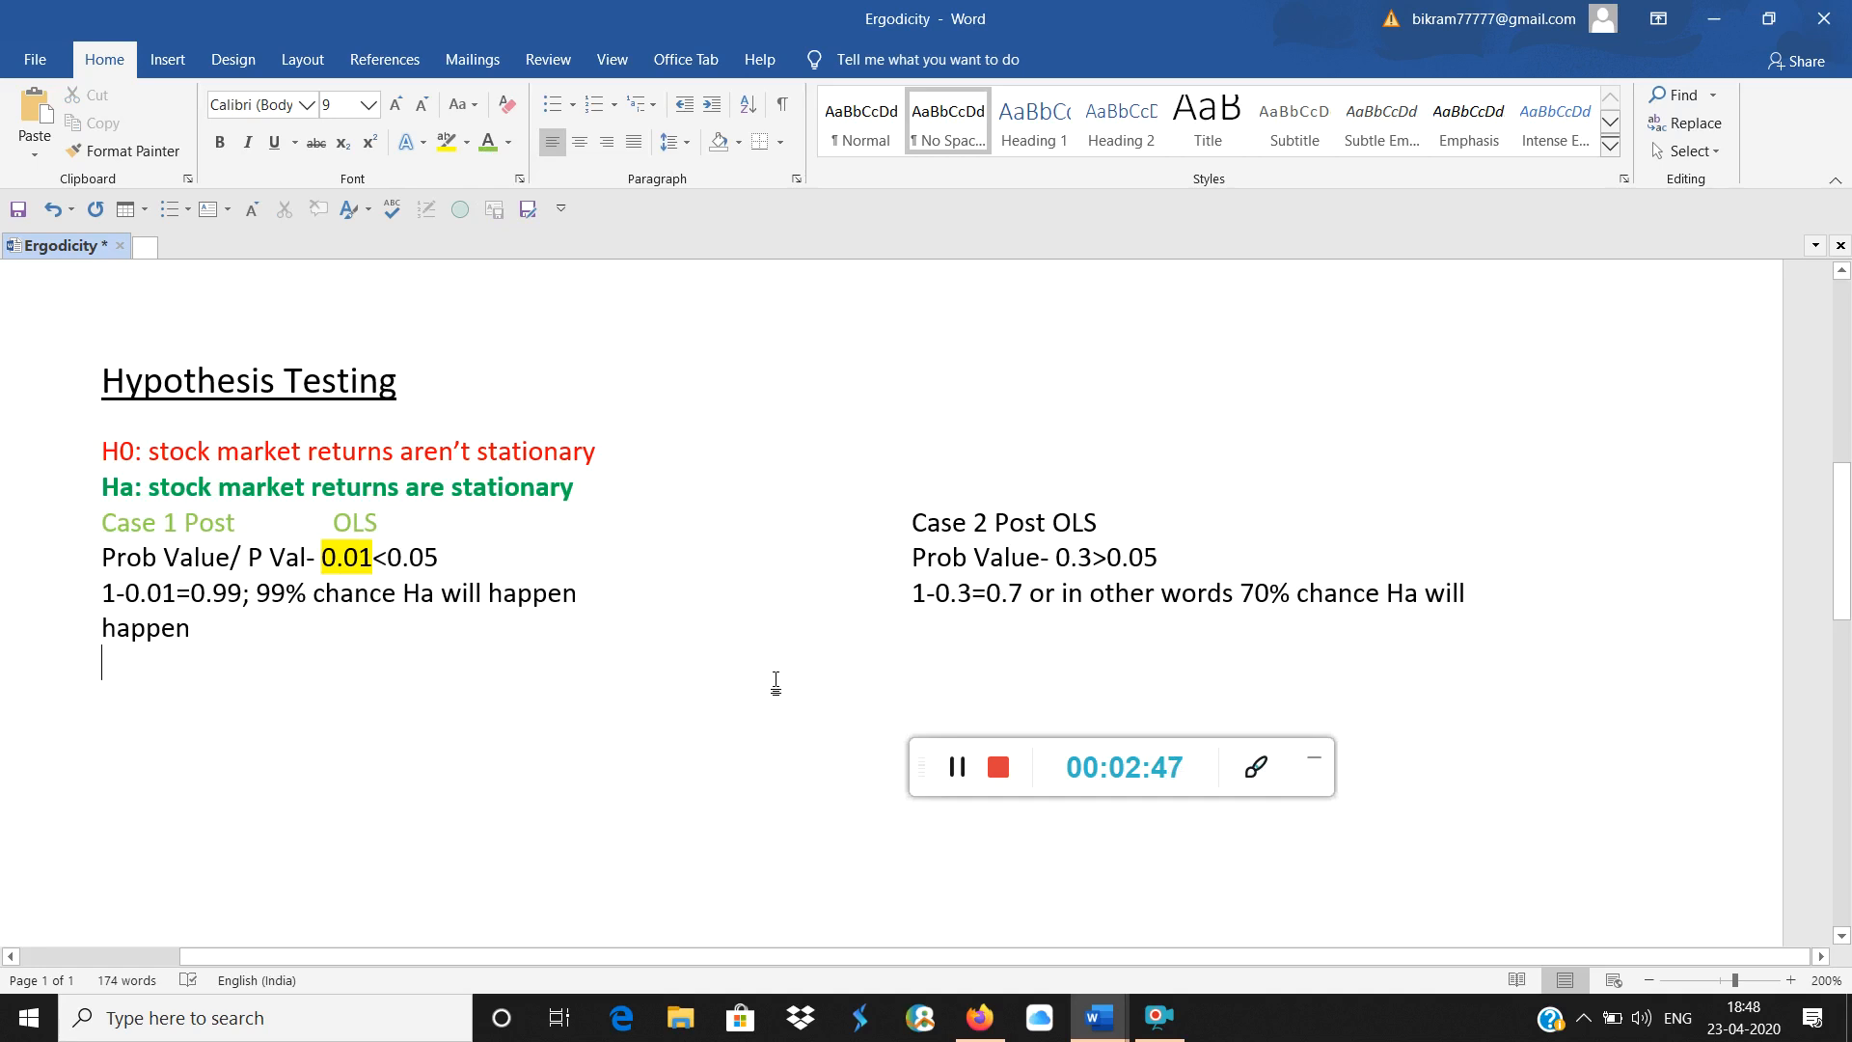
pyautogui.moveTo(613, 359)
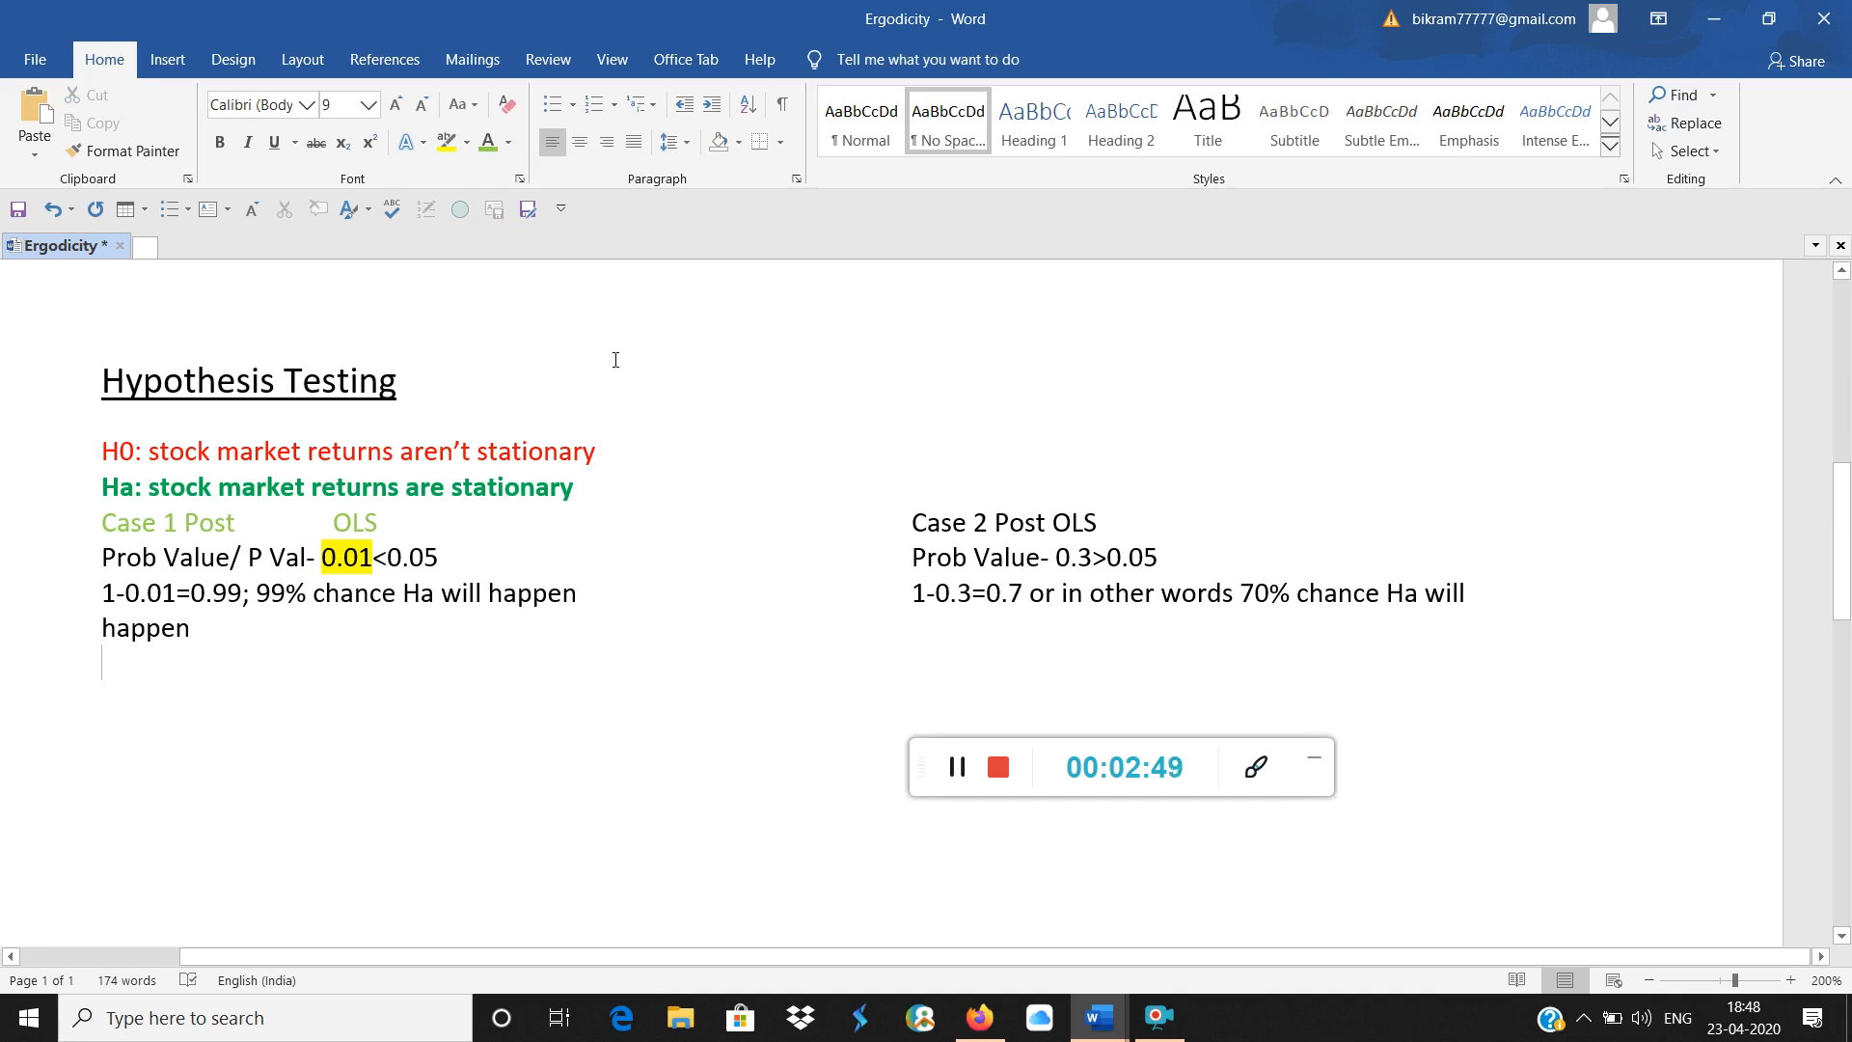
pyautogui.click(509, 141)
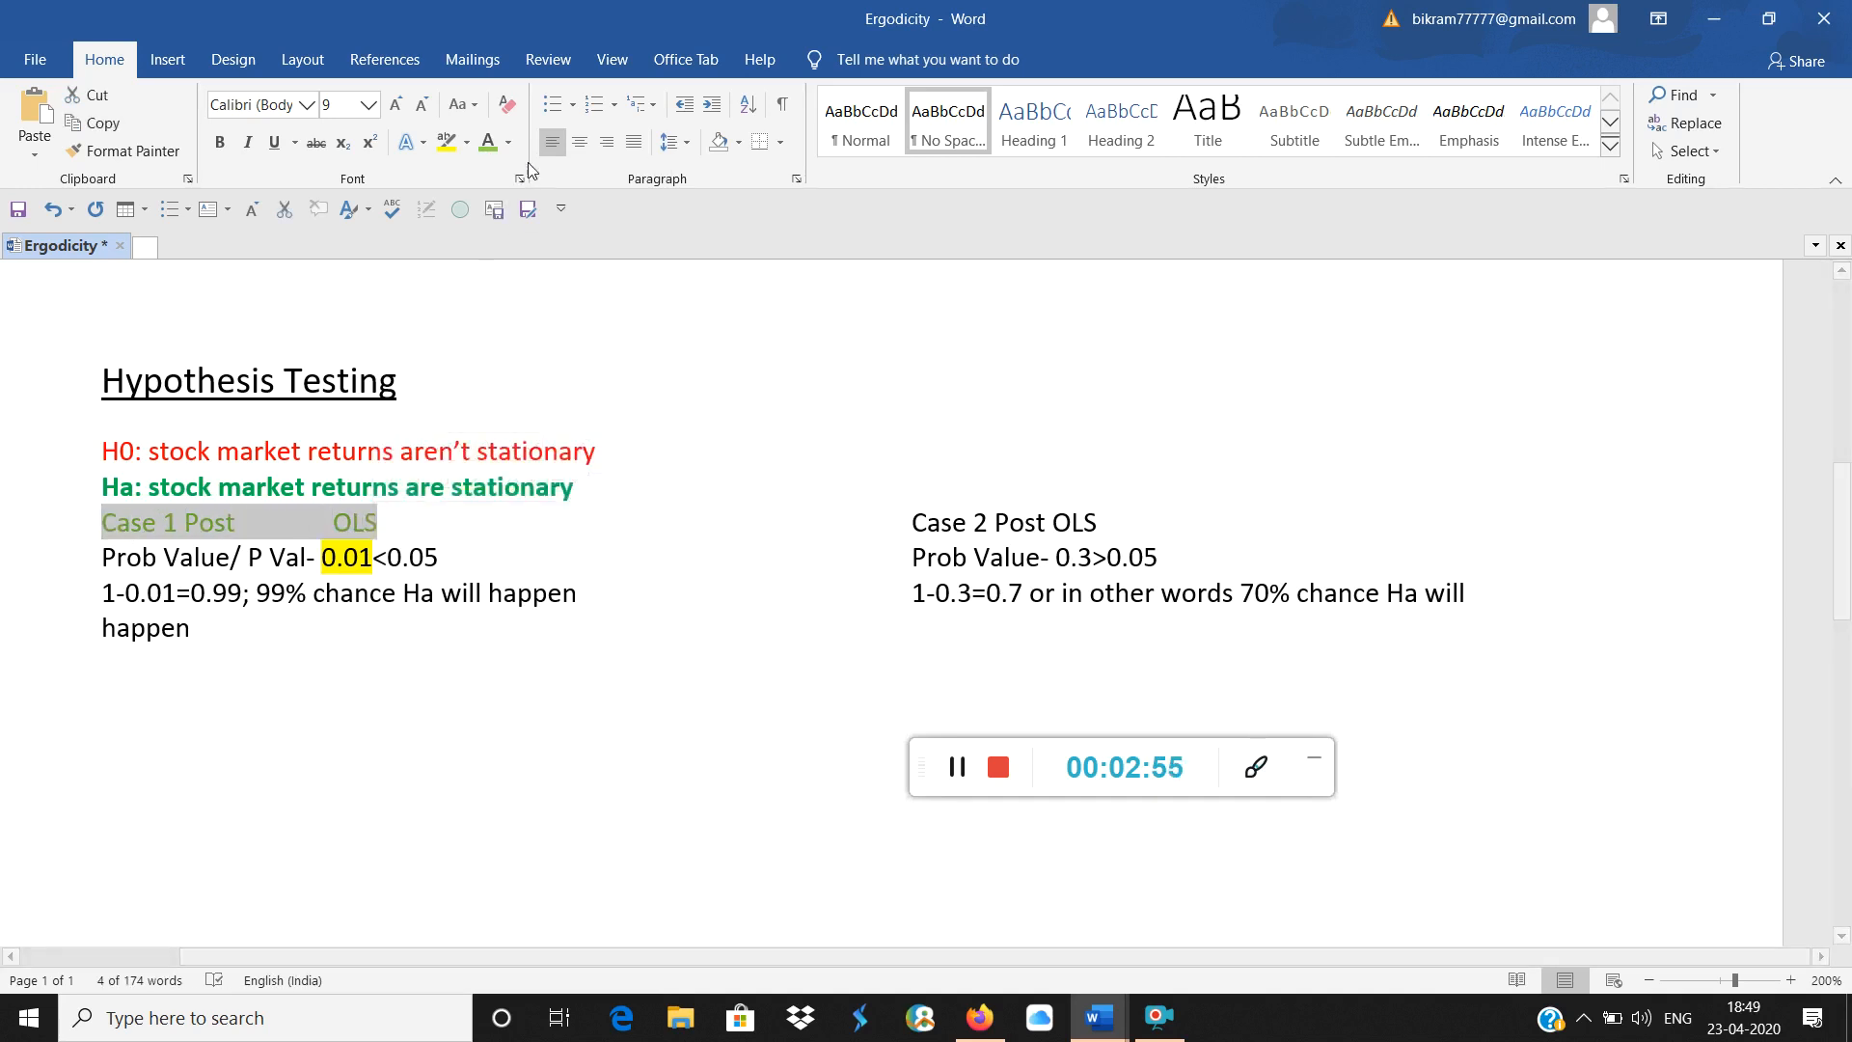
pyautogui.click(508, 141)
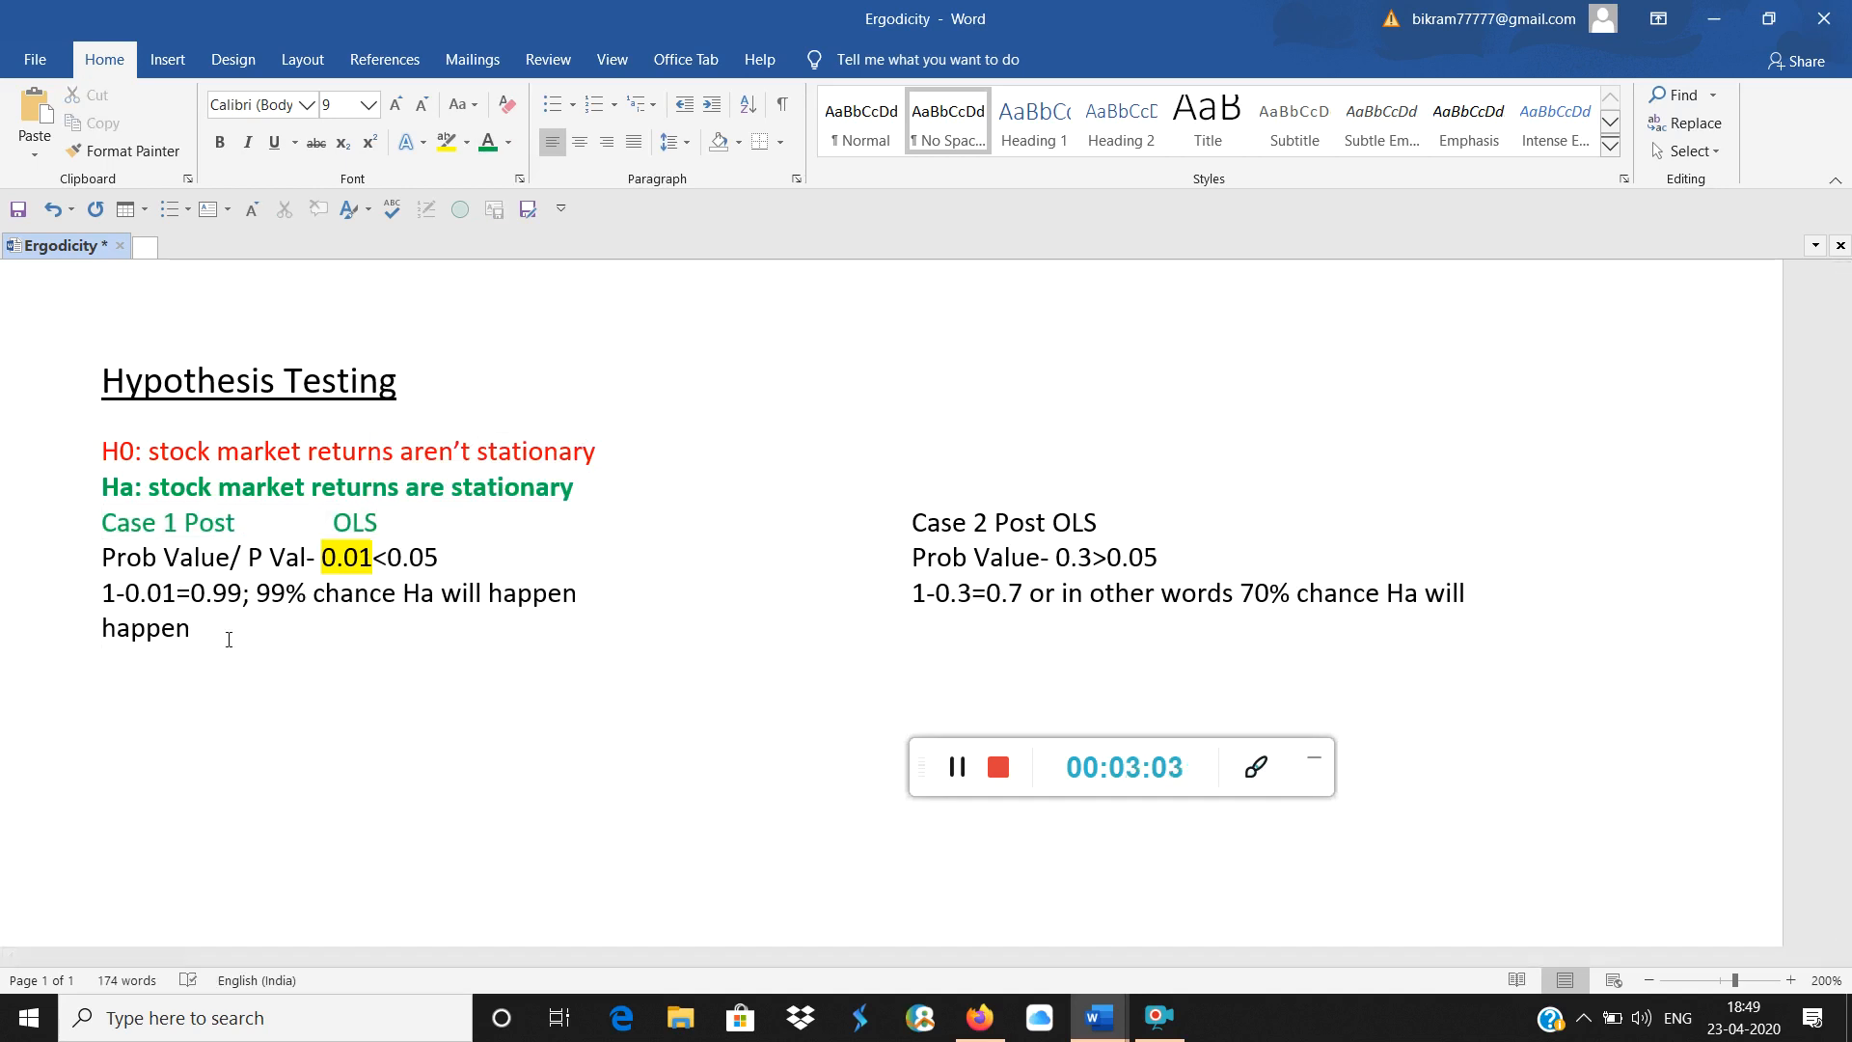
# Write the Case 1 conclusion 'Alternate hypothesis has been accepted.' on a new line
pyautogui.write('Alterna')
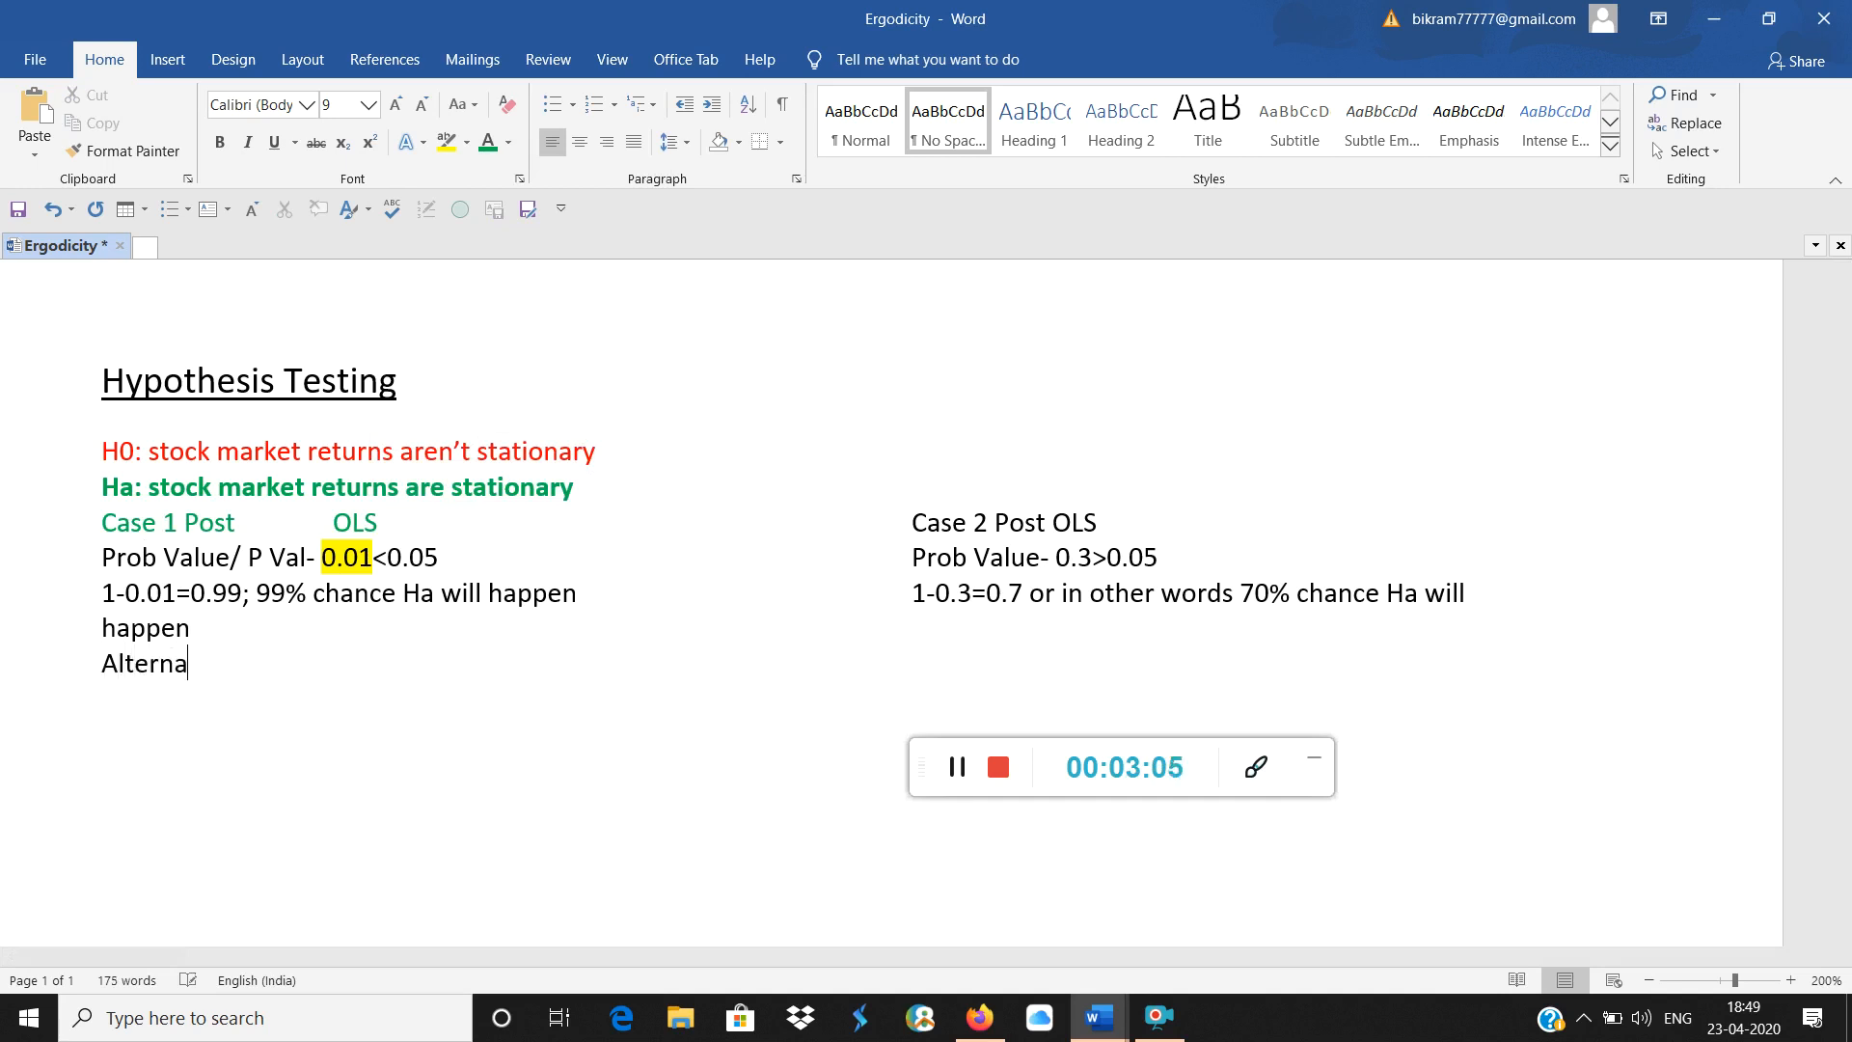
pyautogui.write('te hypo')
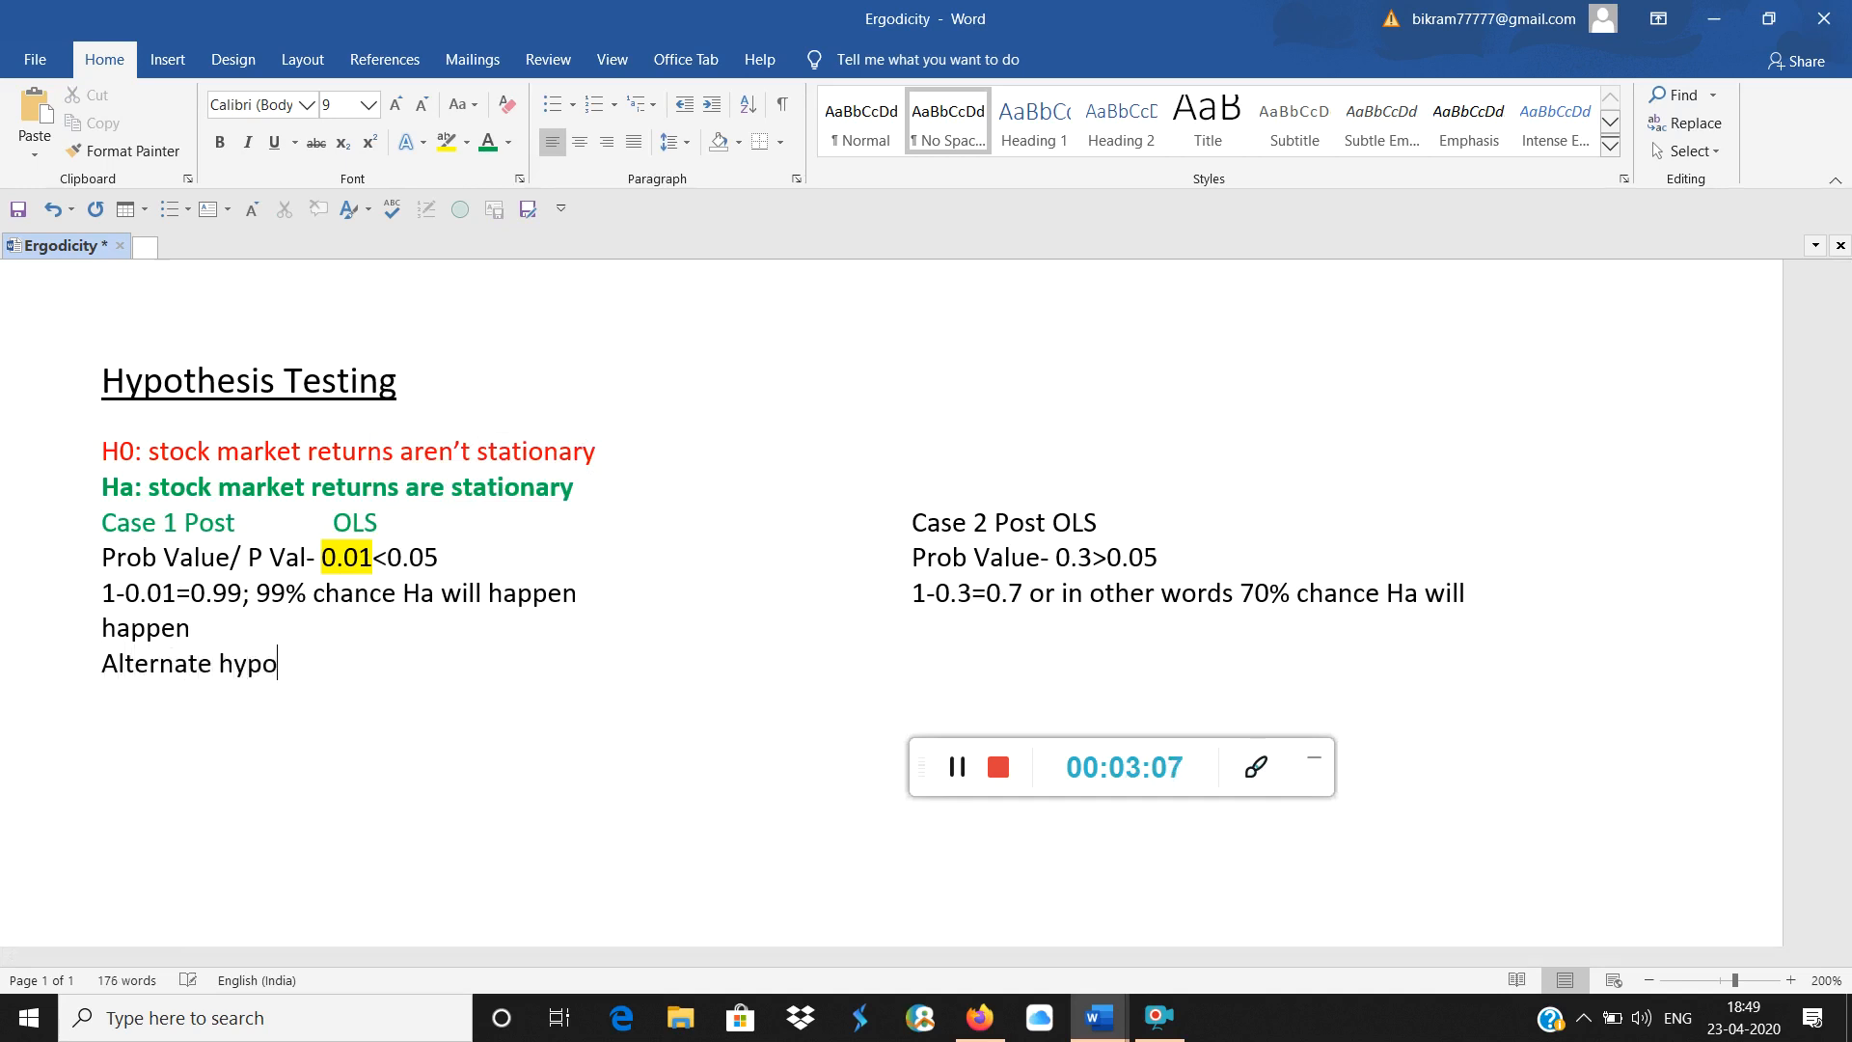
pyautogui.write('thesis g')
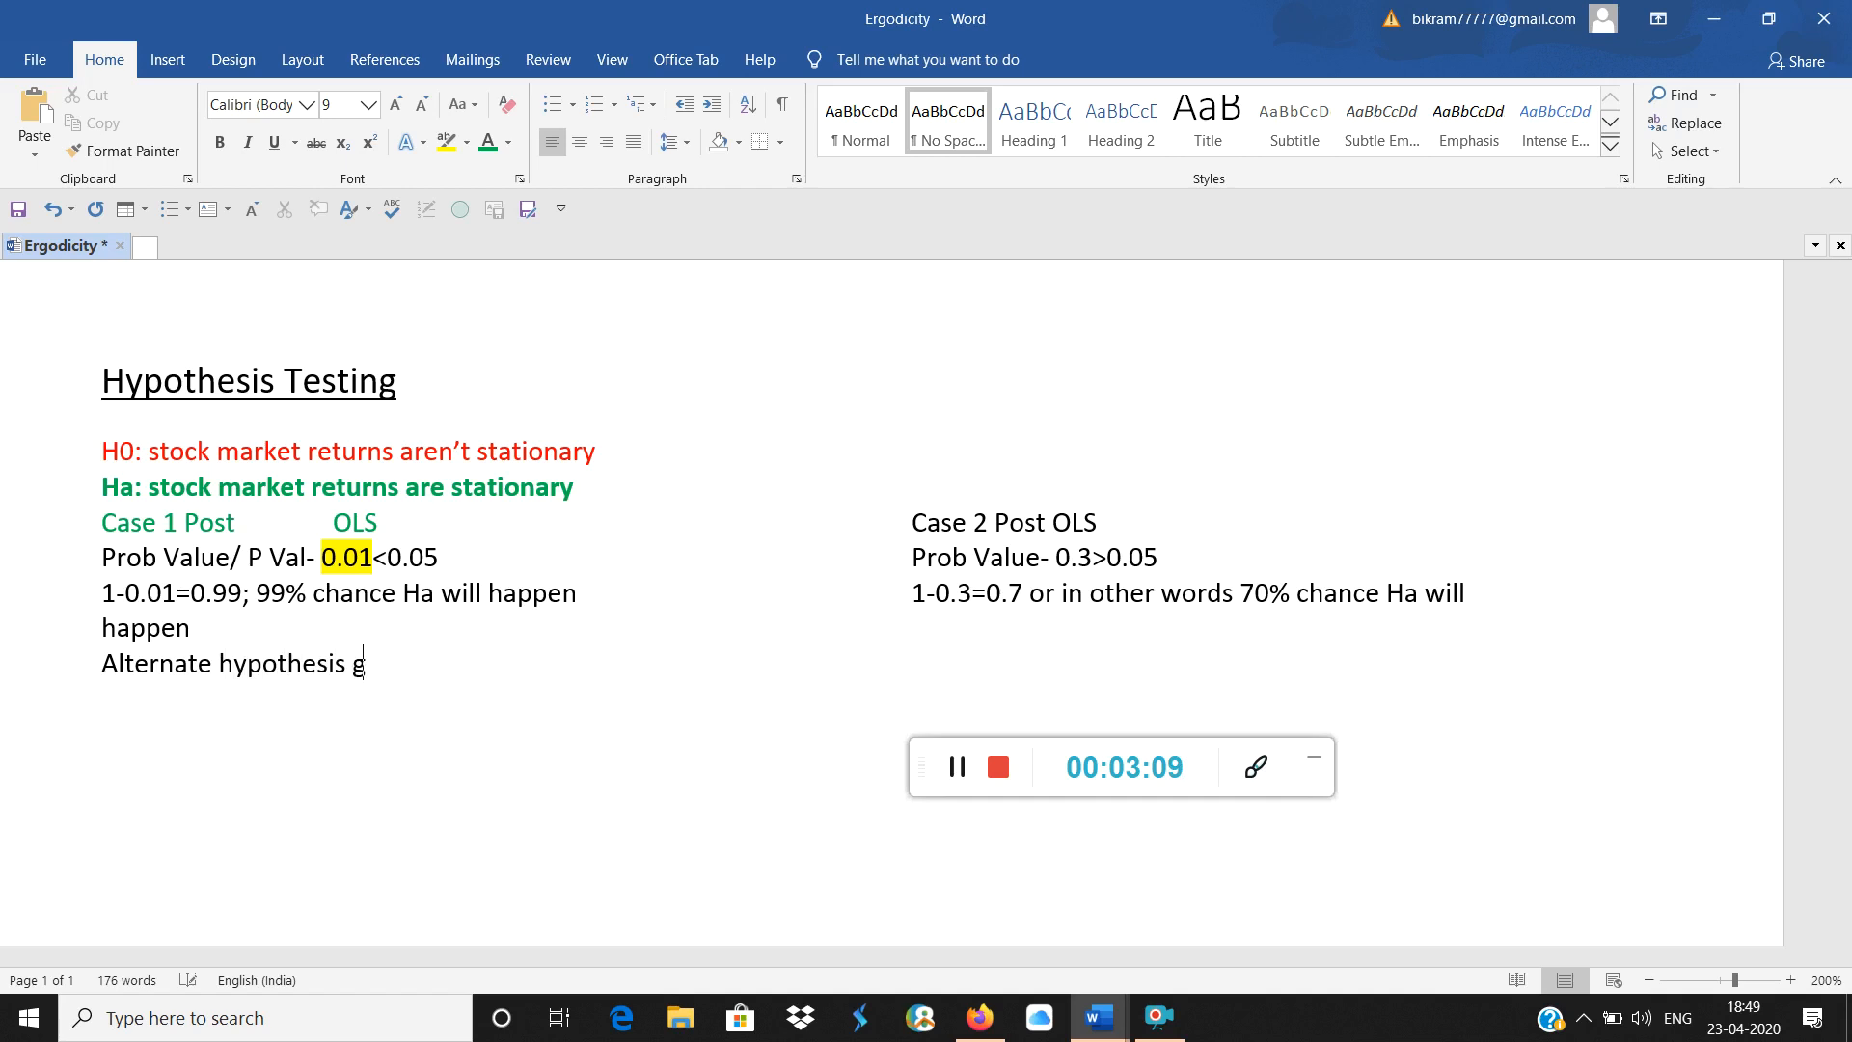
pyautogui.write('as b')
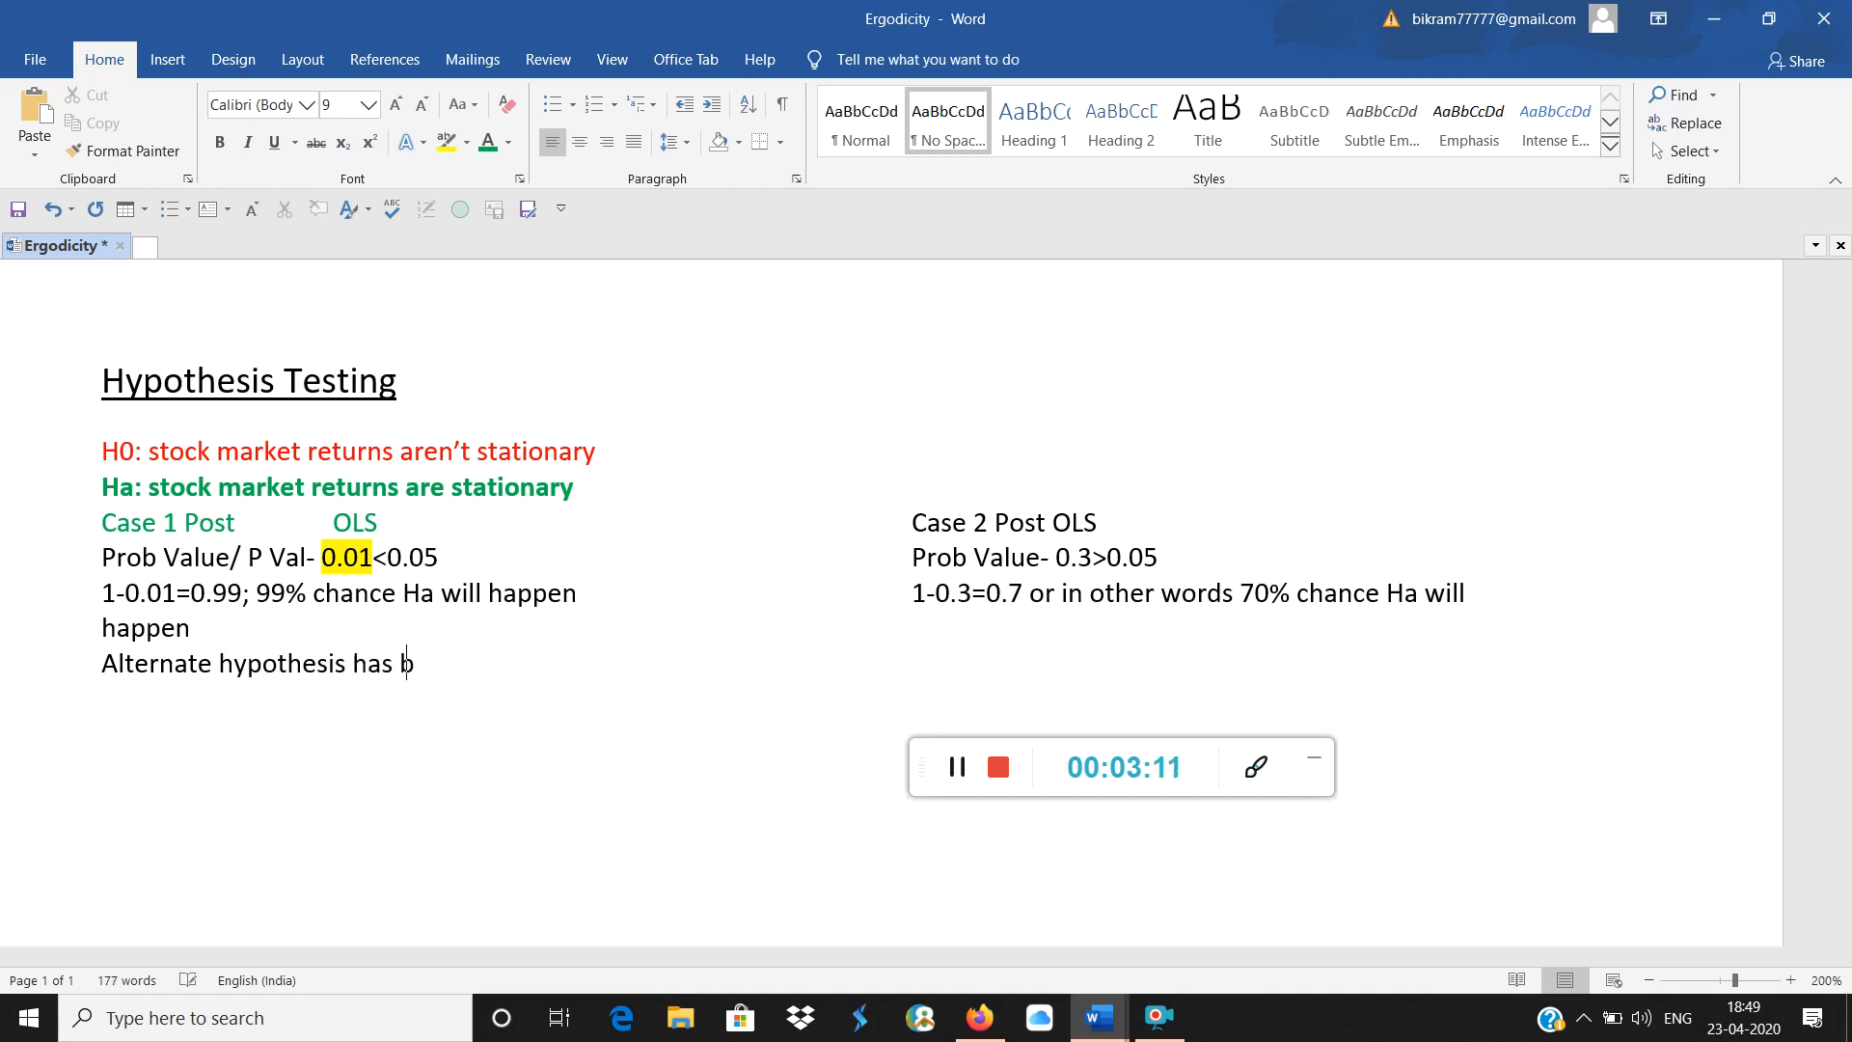
pyautogui.write('been acce')
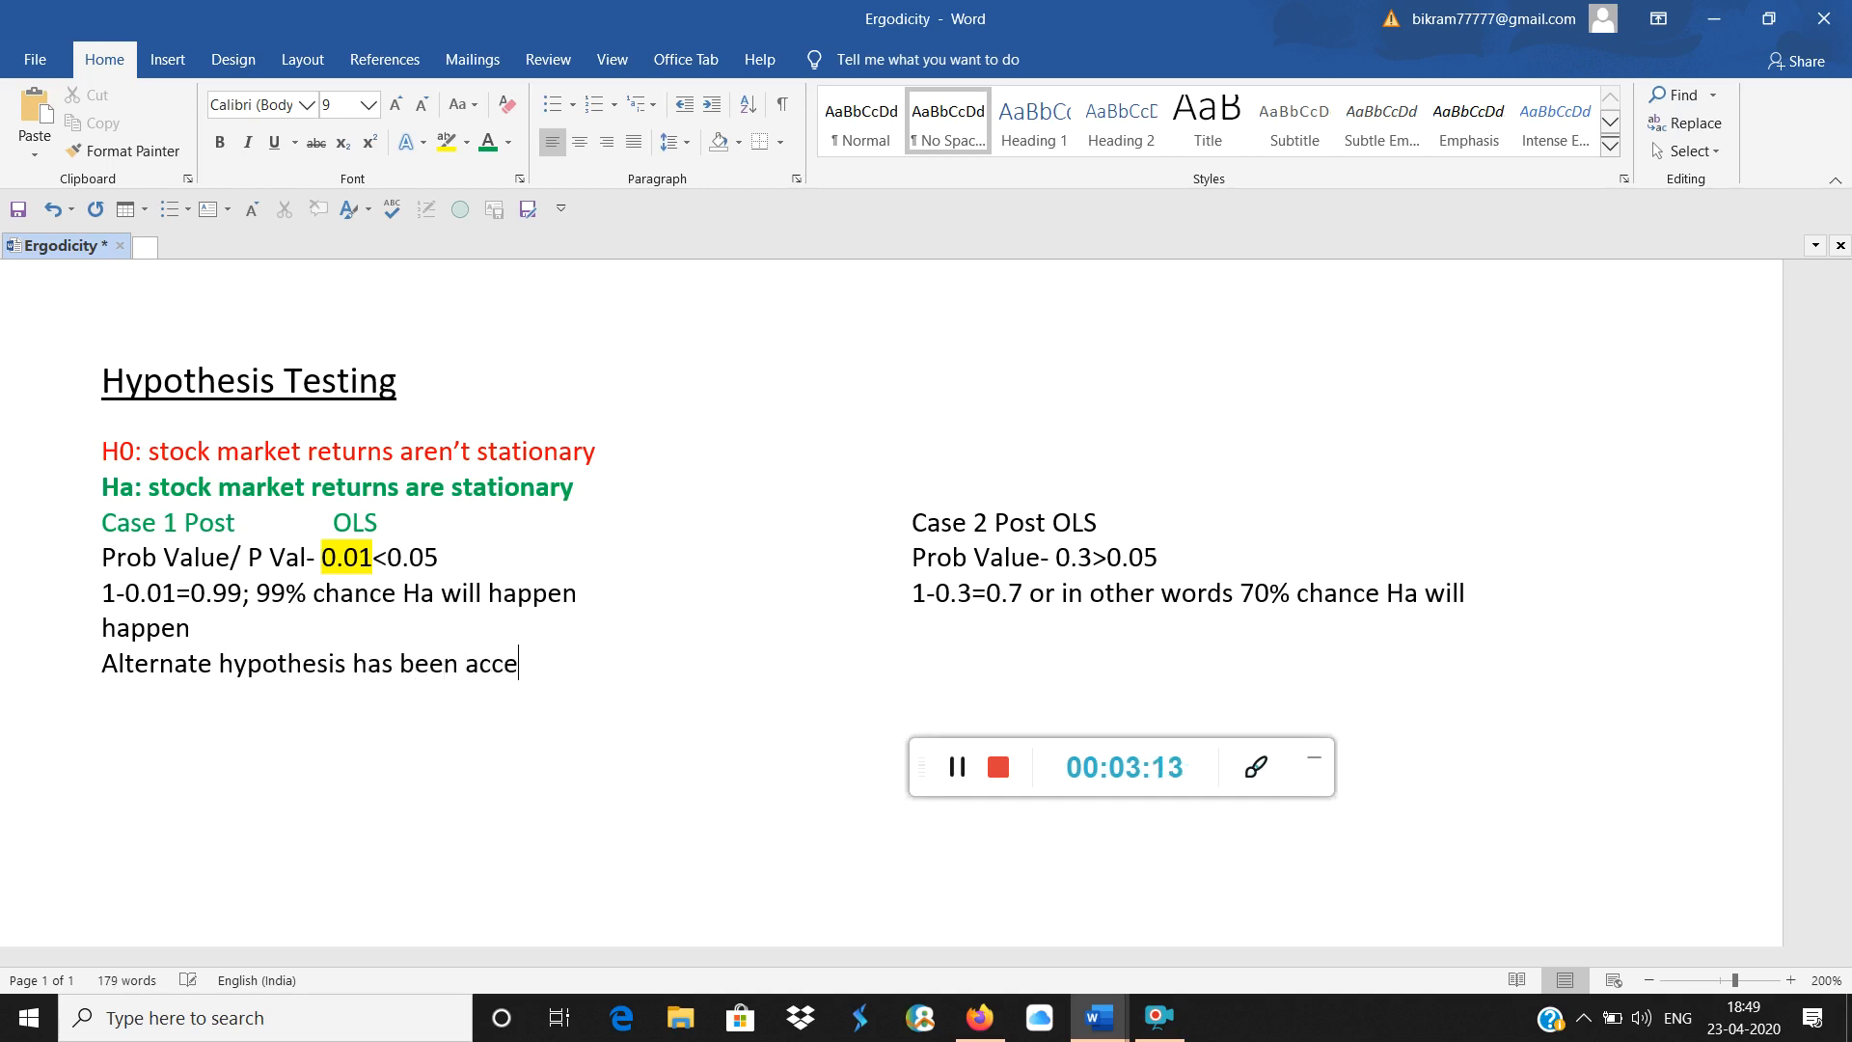
pyautogui.write('pted.')
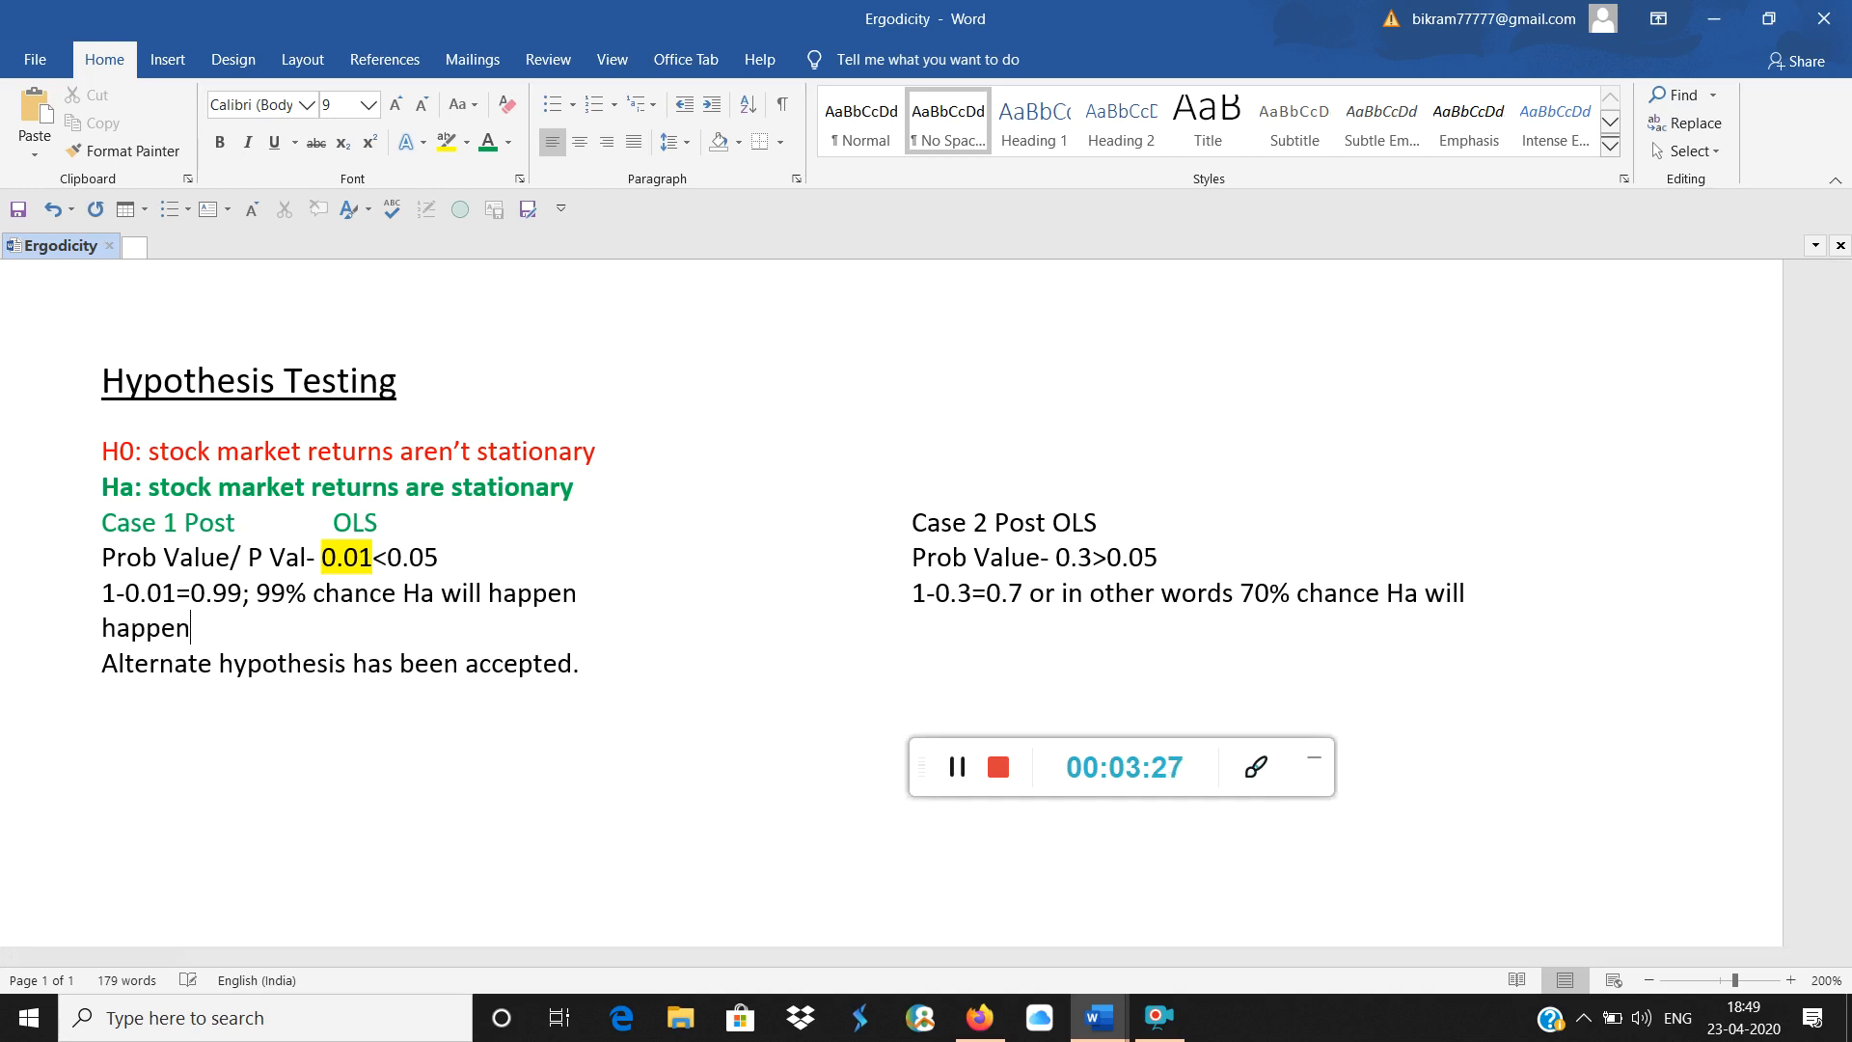
pyautogui.moveTo(876, 533)
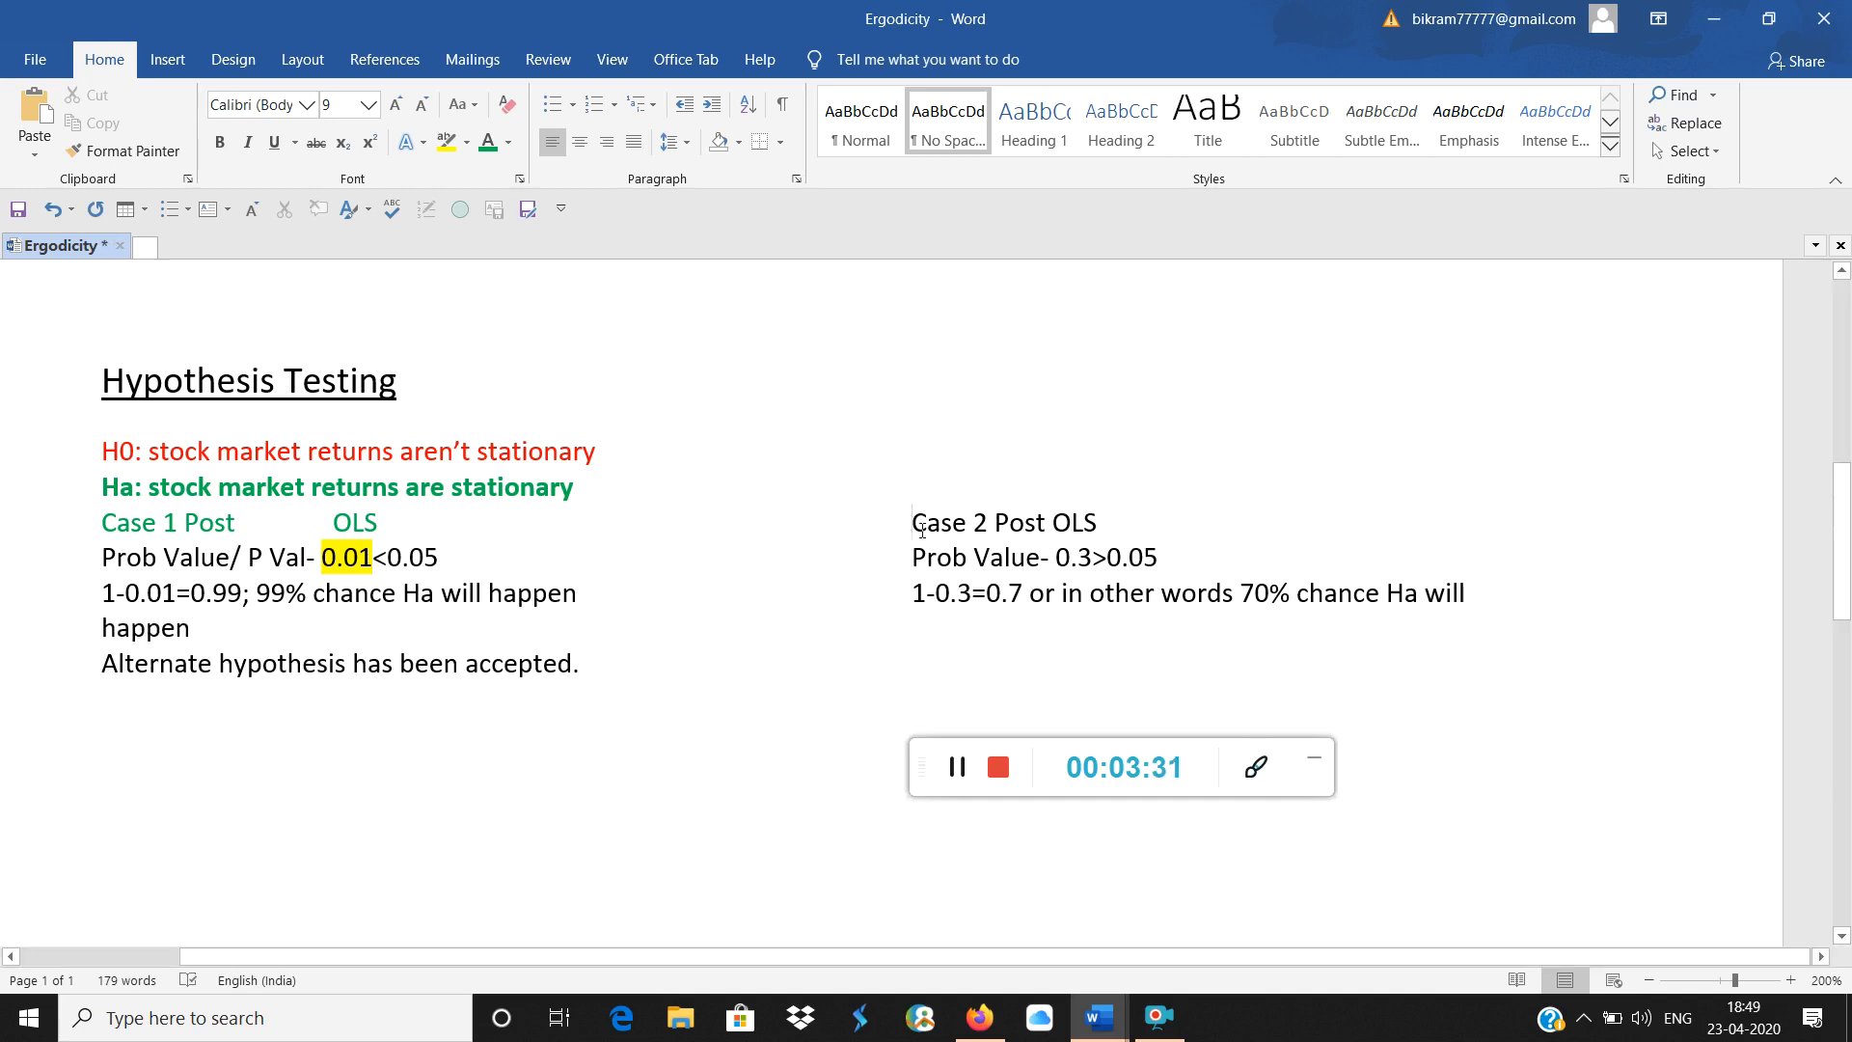
# Highlight the Case 2 p-value 0.3 in red and shift the notes left so lines don't wrap
pyautogui.moveTo(100, 555); pyautogui.dragTo(1464, 593)
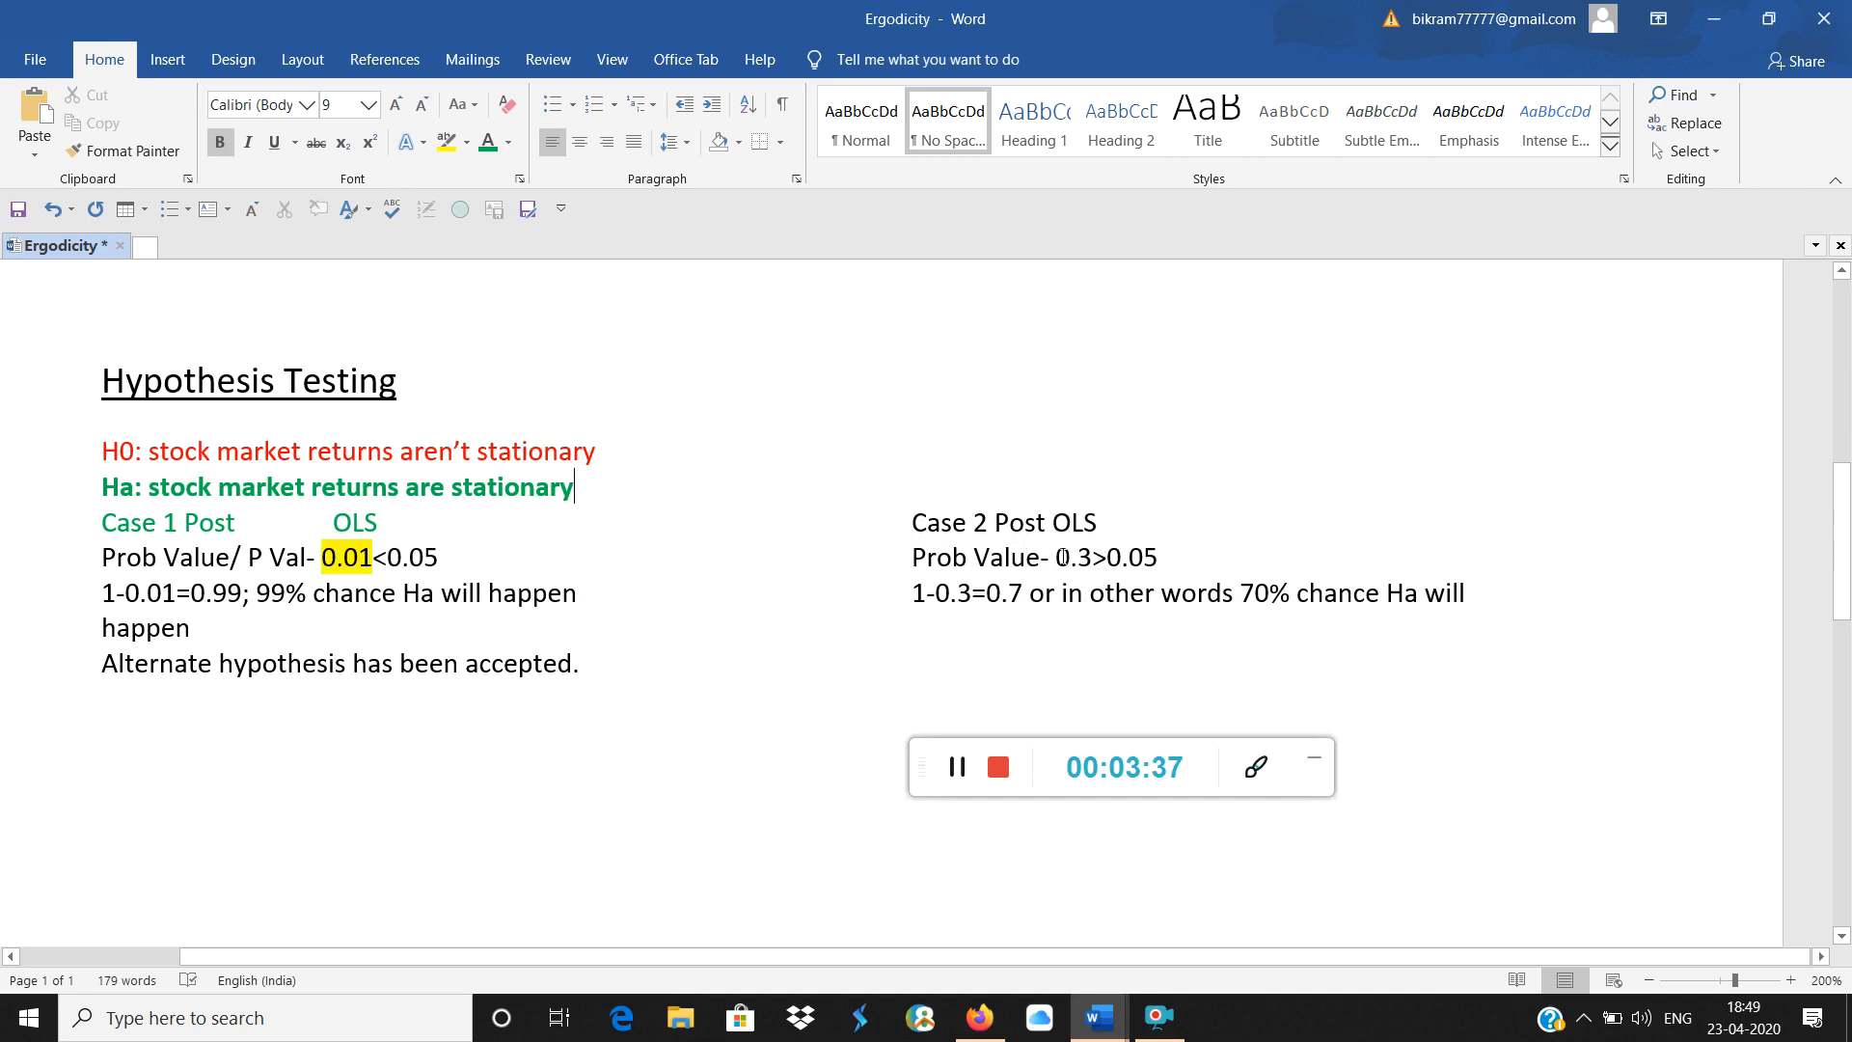
pyautogui.doubleClick(1072, 556)
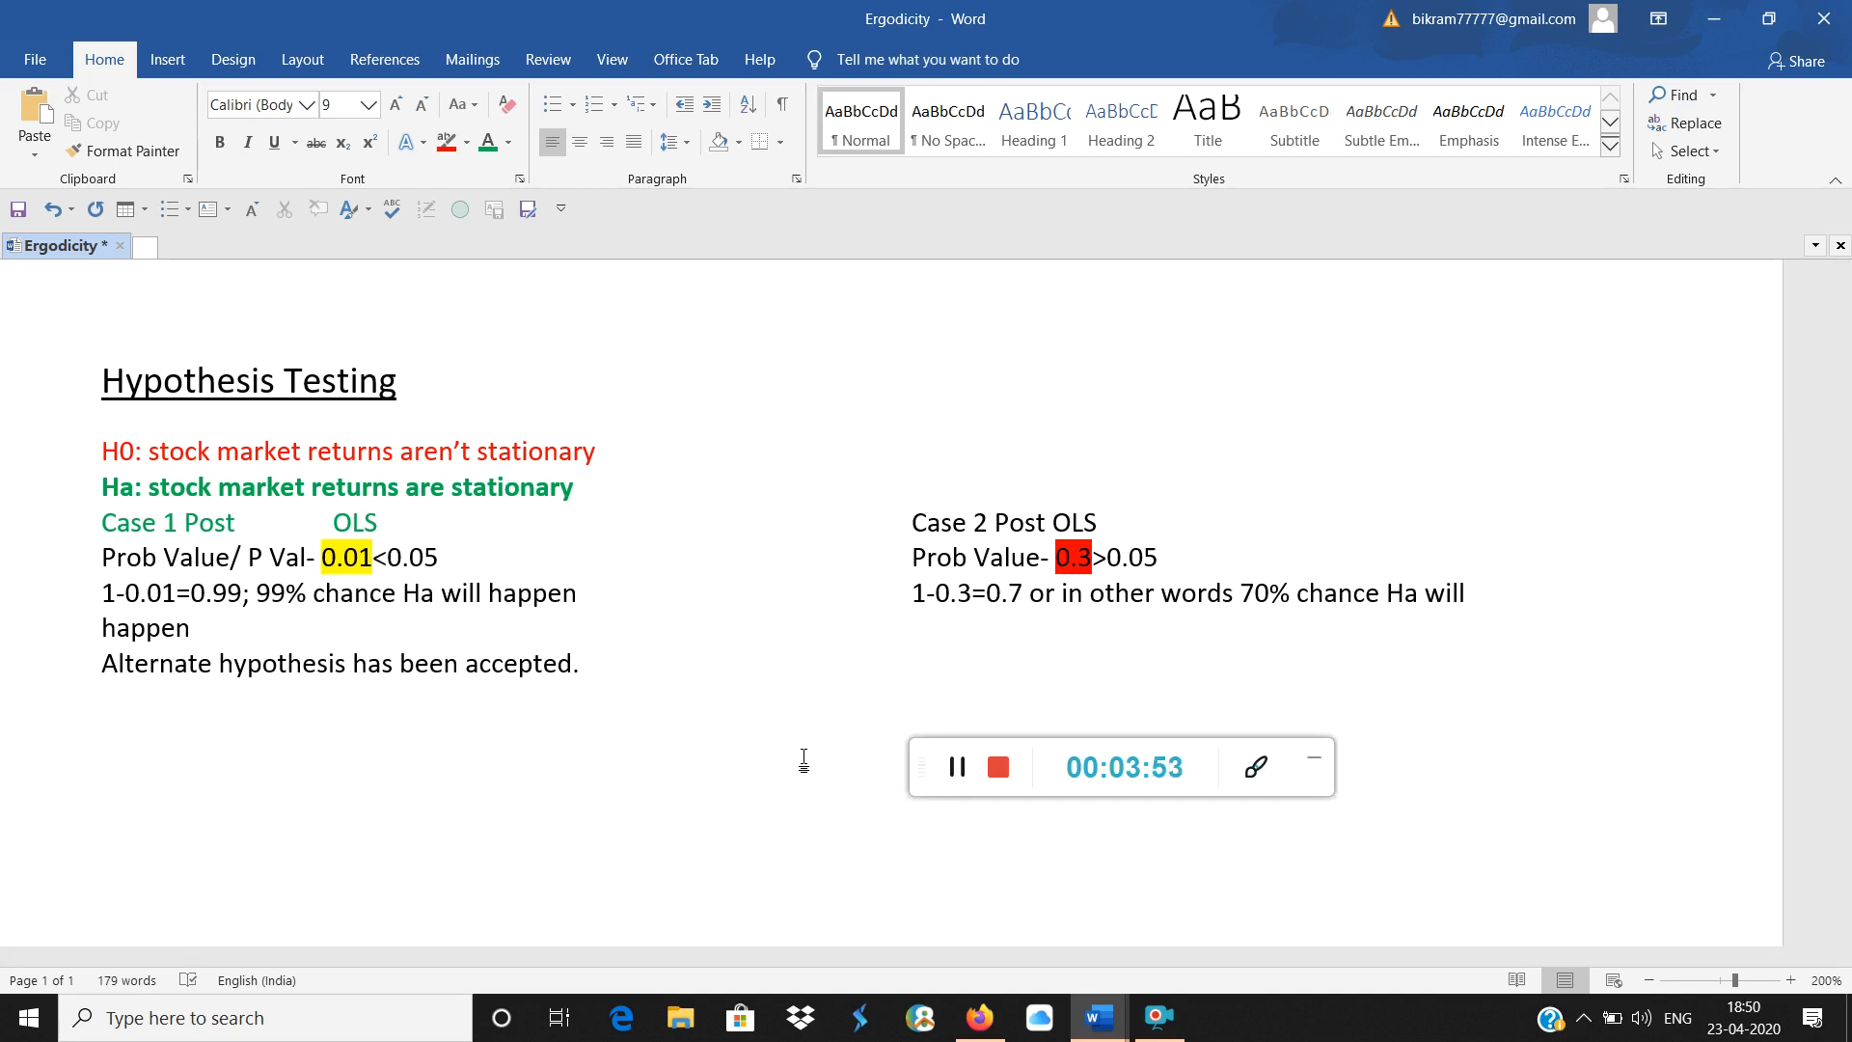
pyautogui.click(102, 733)
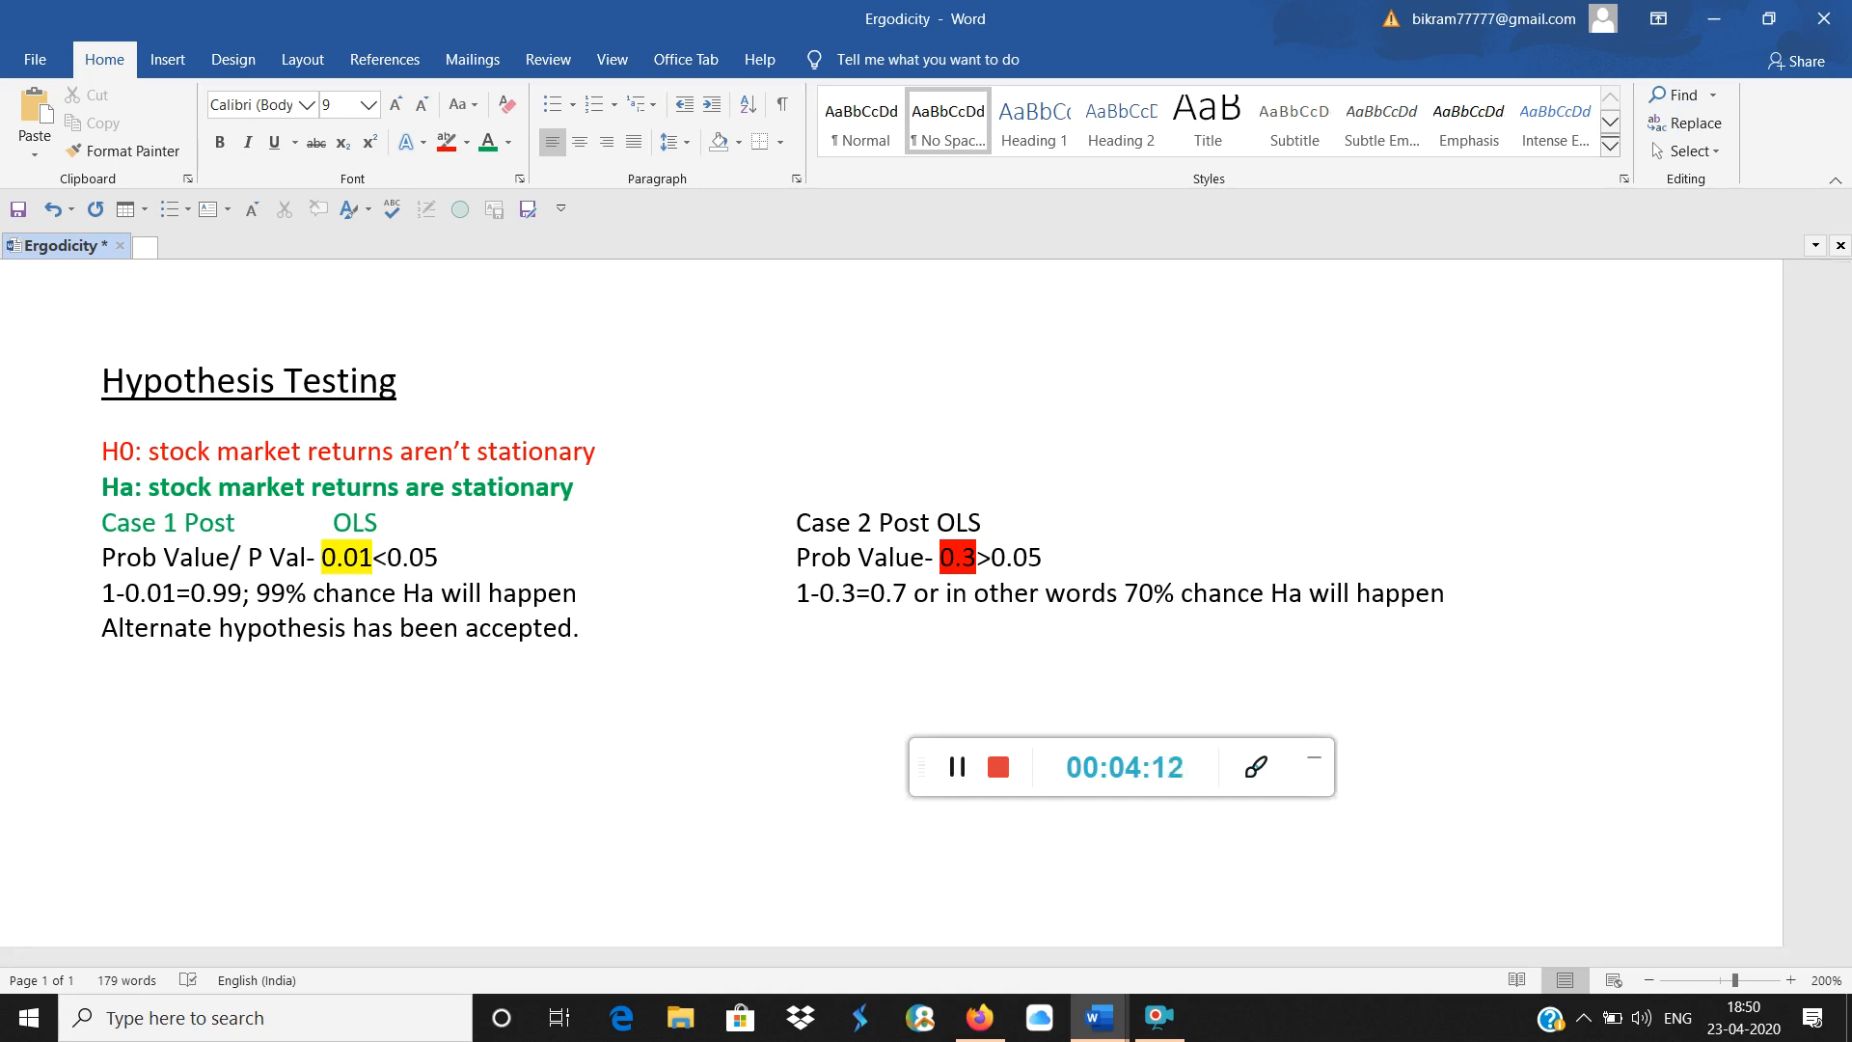
# Write the Case 2 conclusion 'Null hypothesis has been accepted.' below the notes
pyautogui.write('Null')
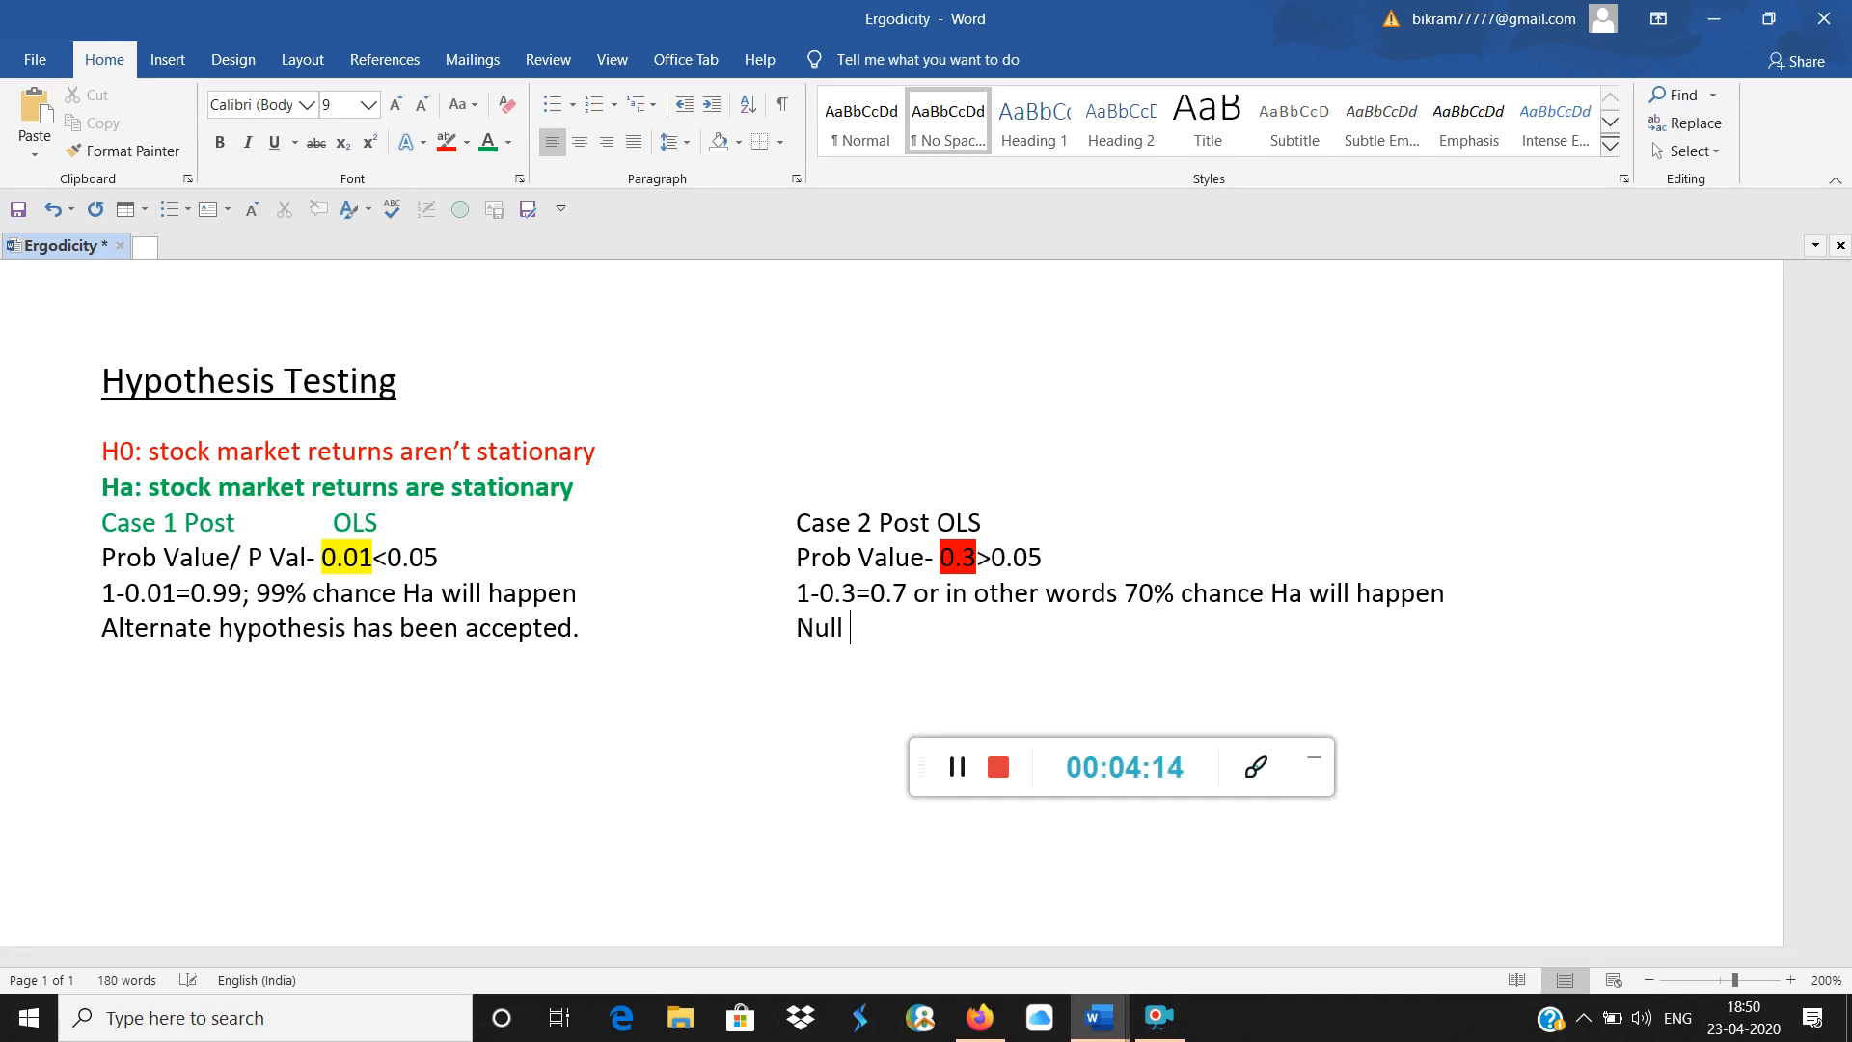
pyautogui.write('hypoth')
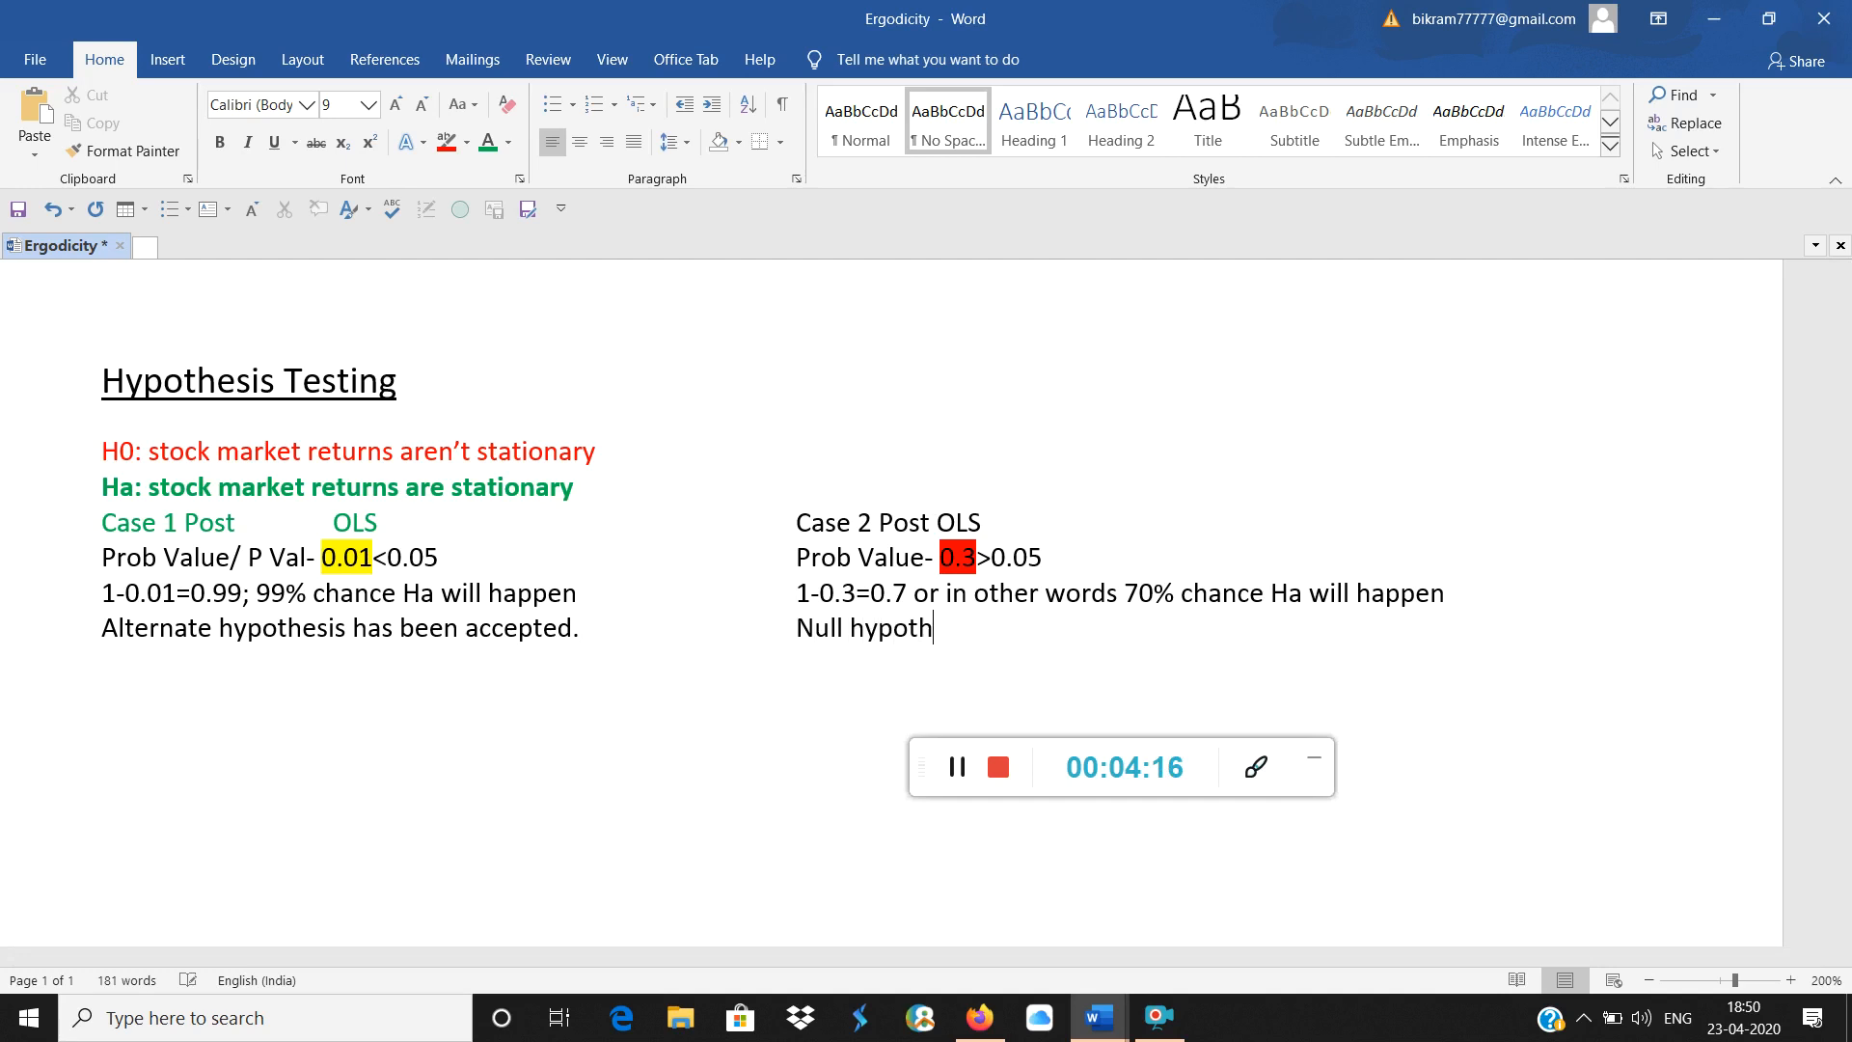
pyautogui.write('esis')
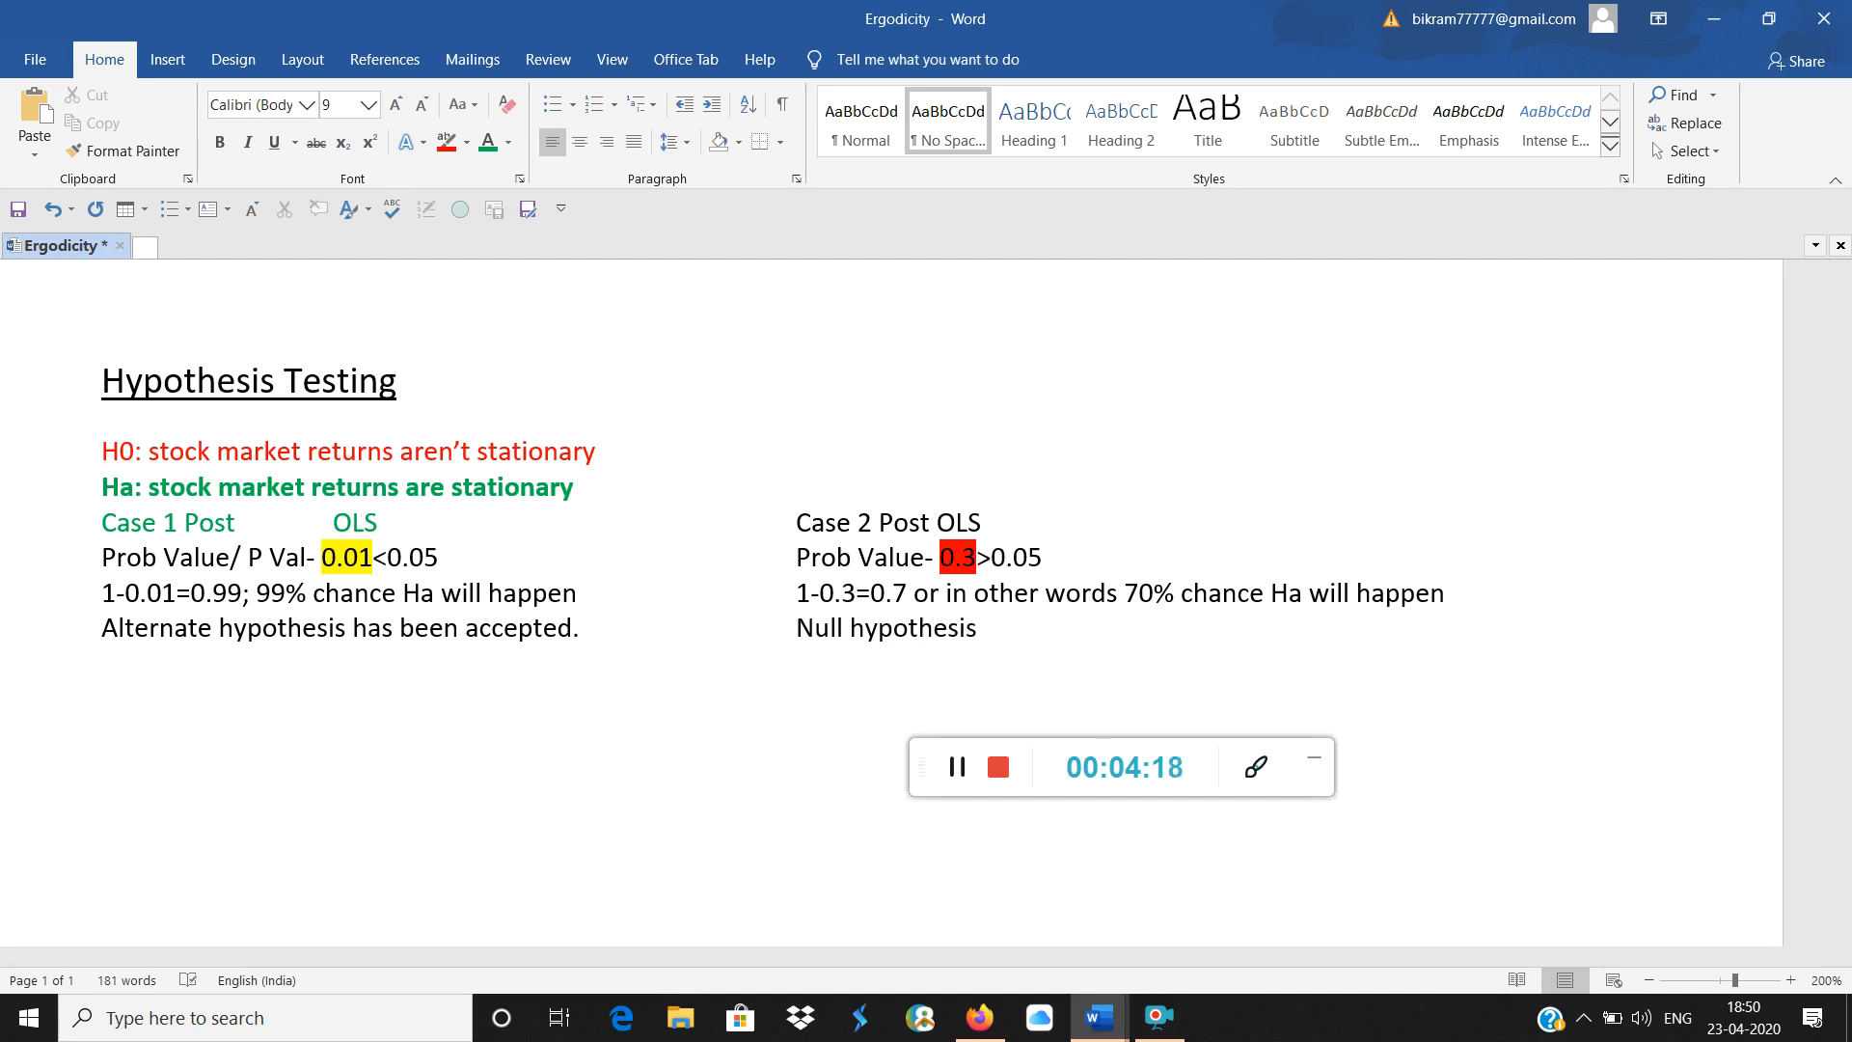
pyautogui.write('has')
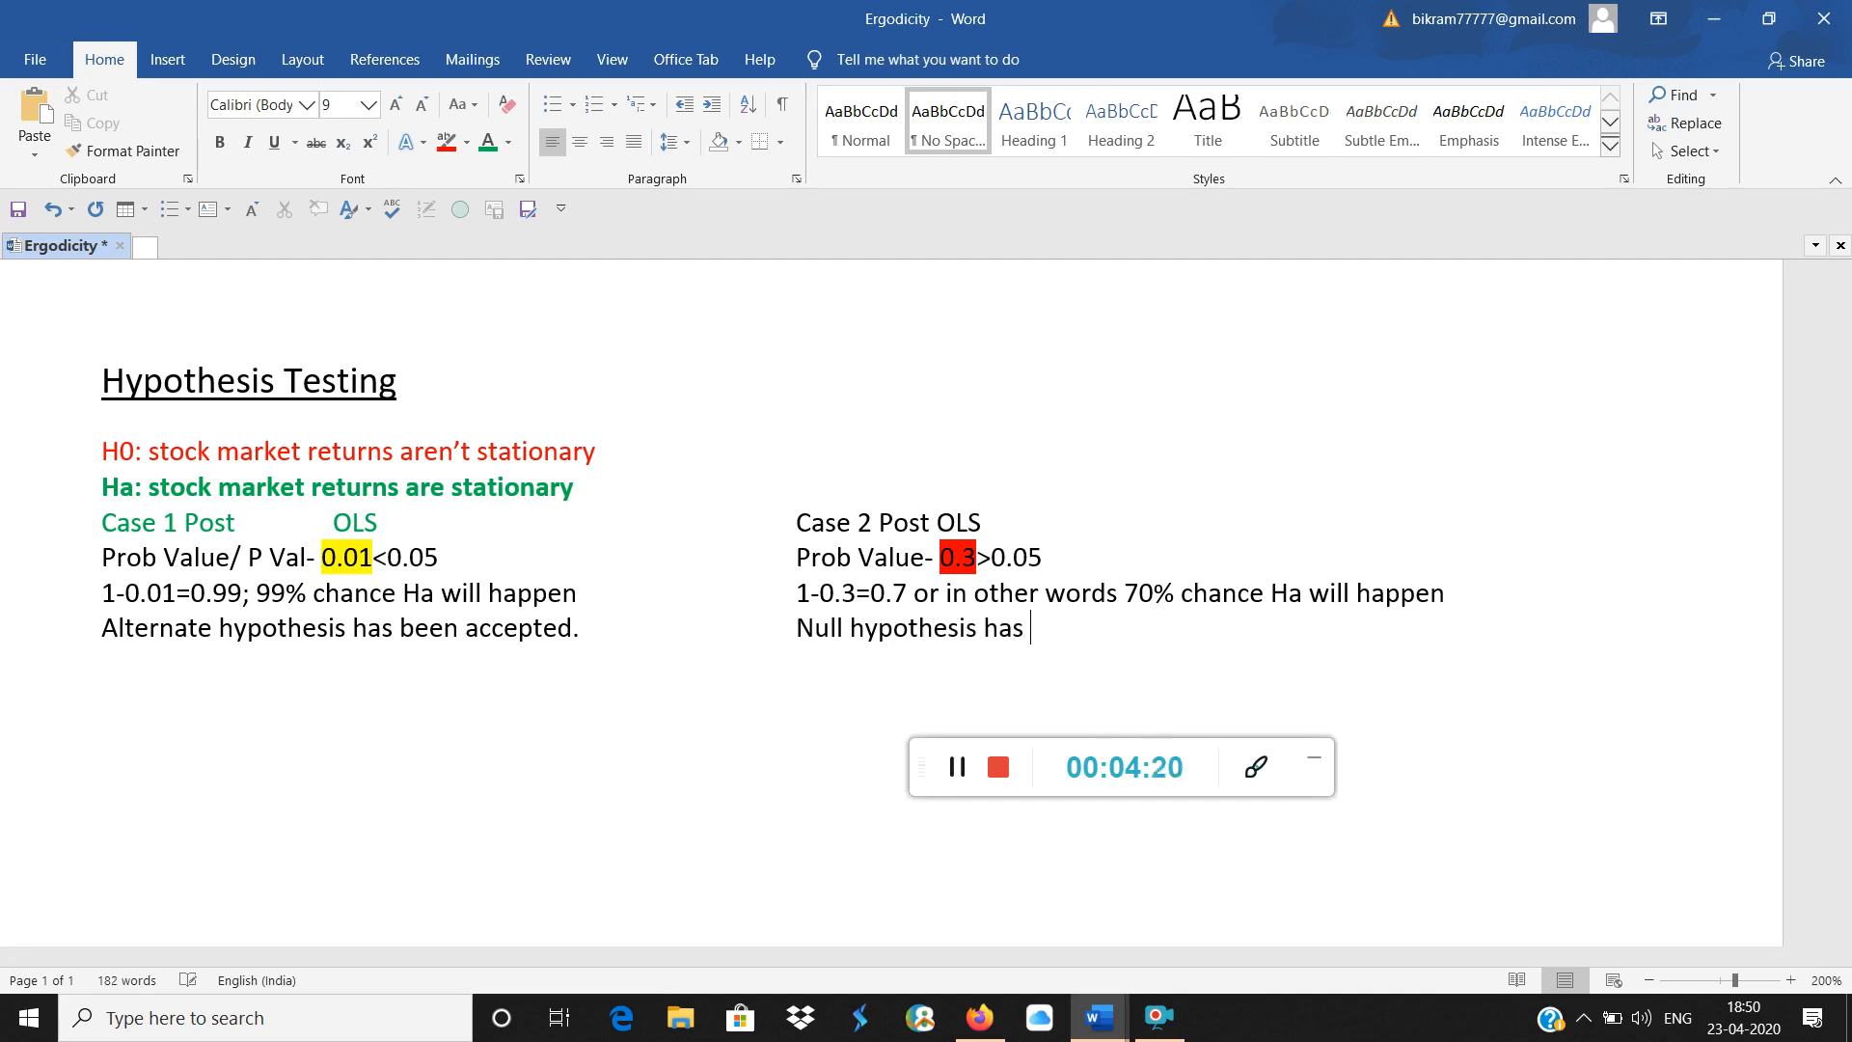
pyautogui.write('been acce')
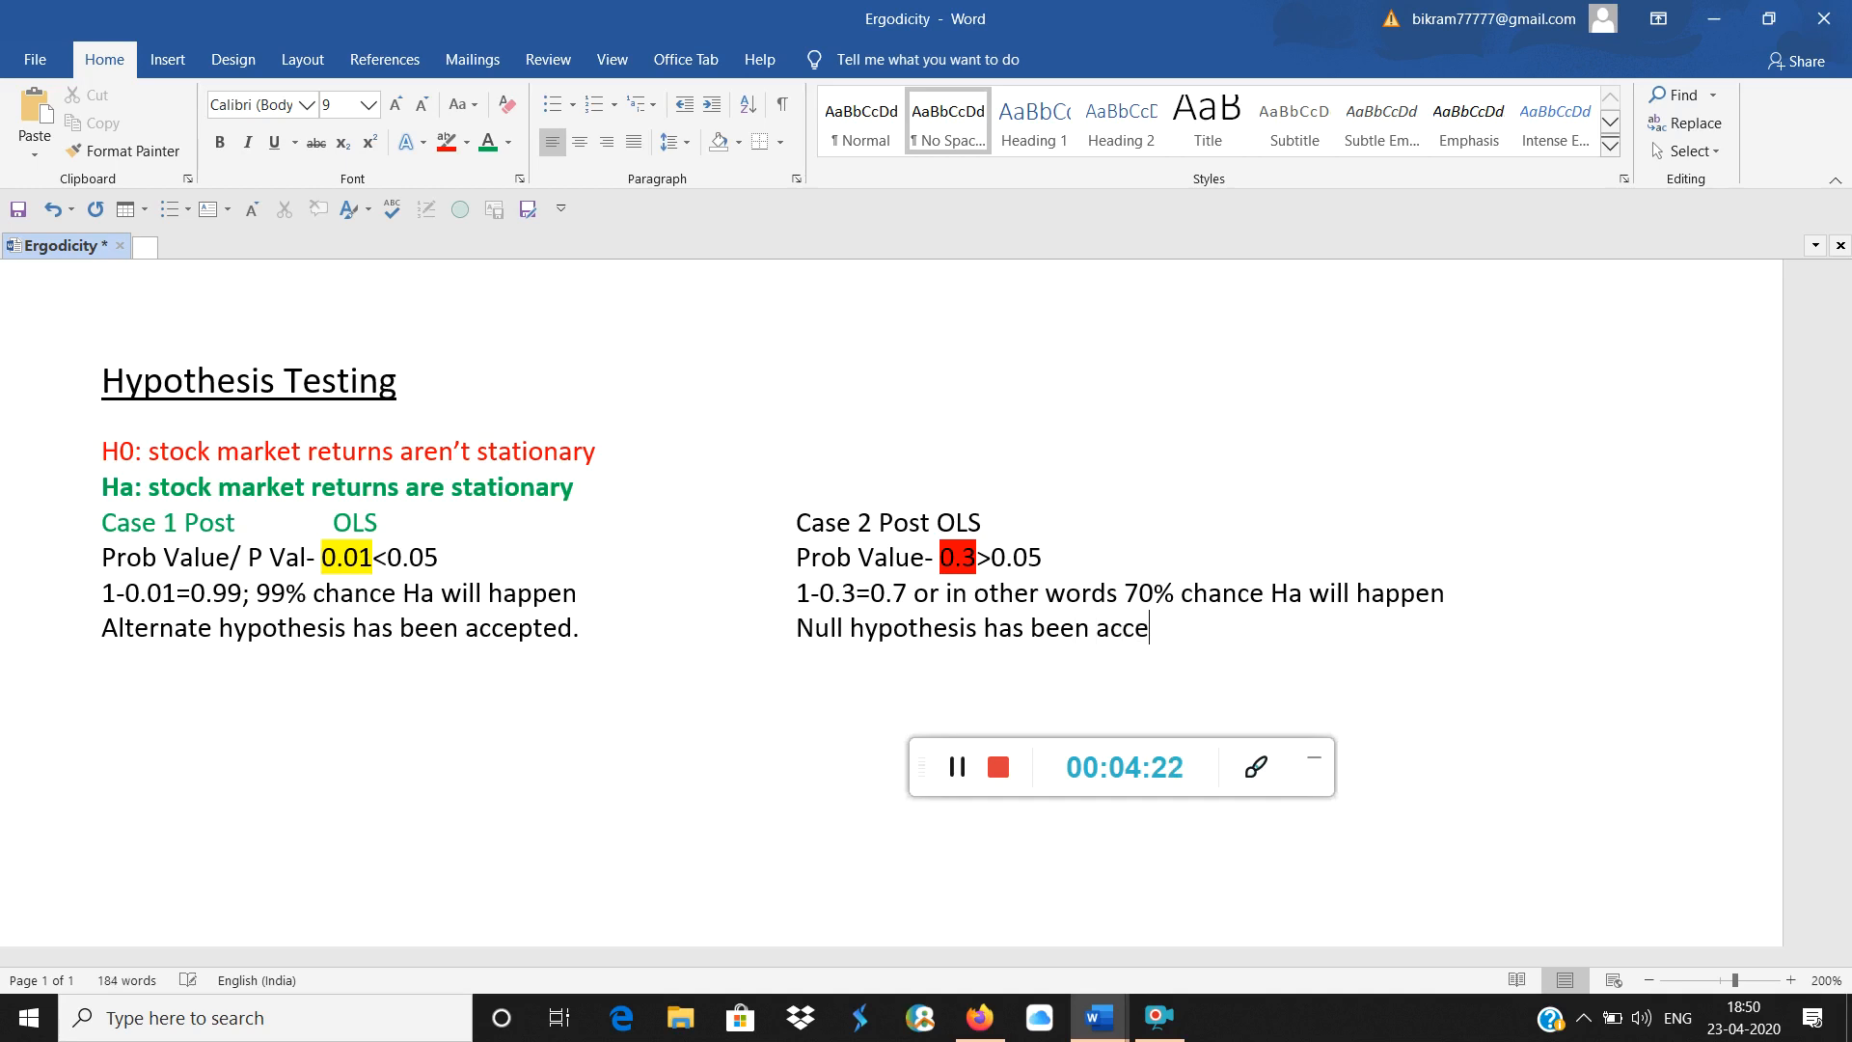